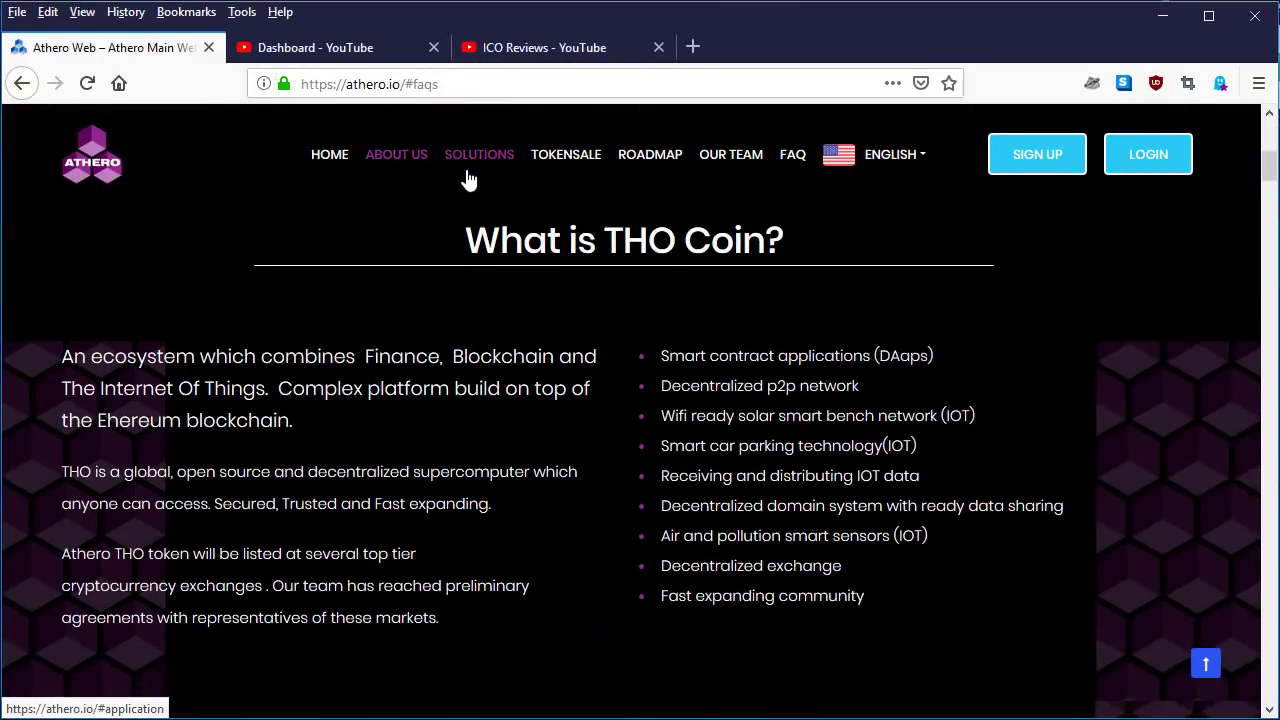
mouse_move(452, 176)
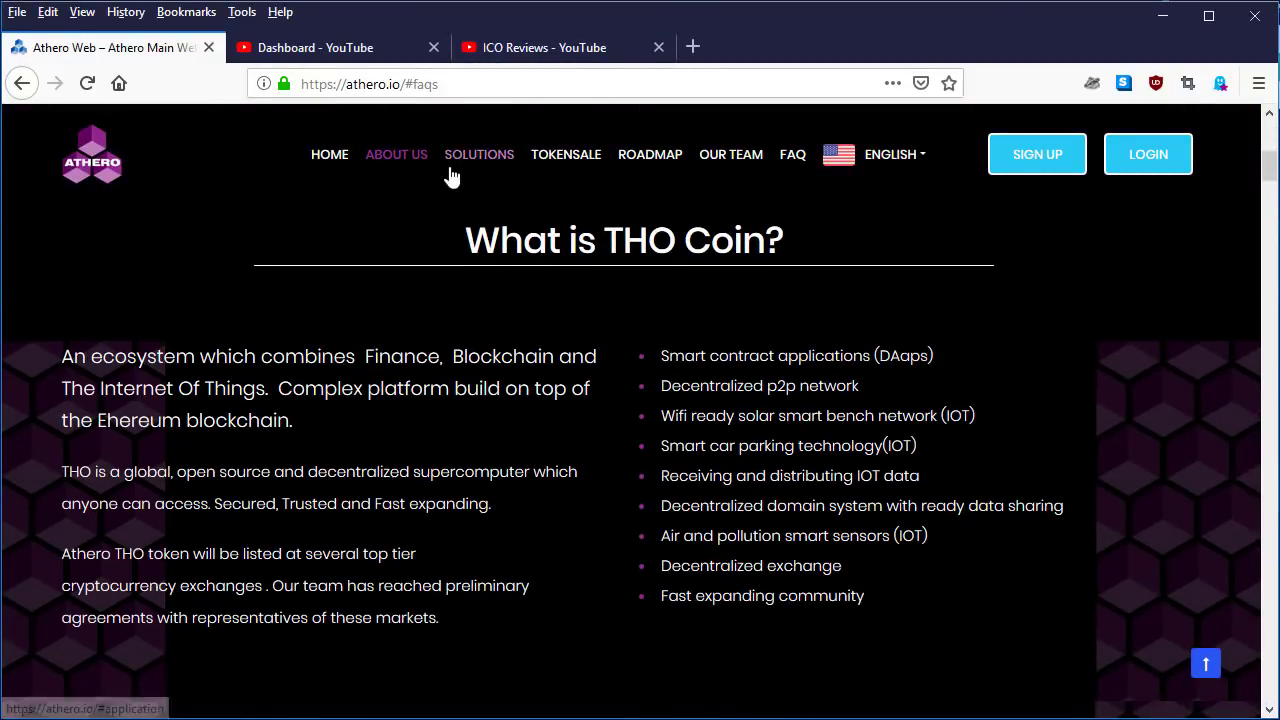
mouse_move(472, 164)
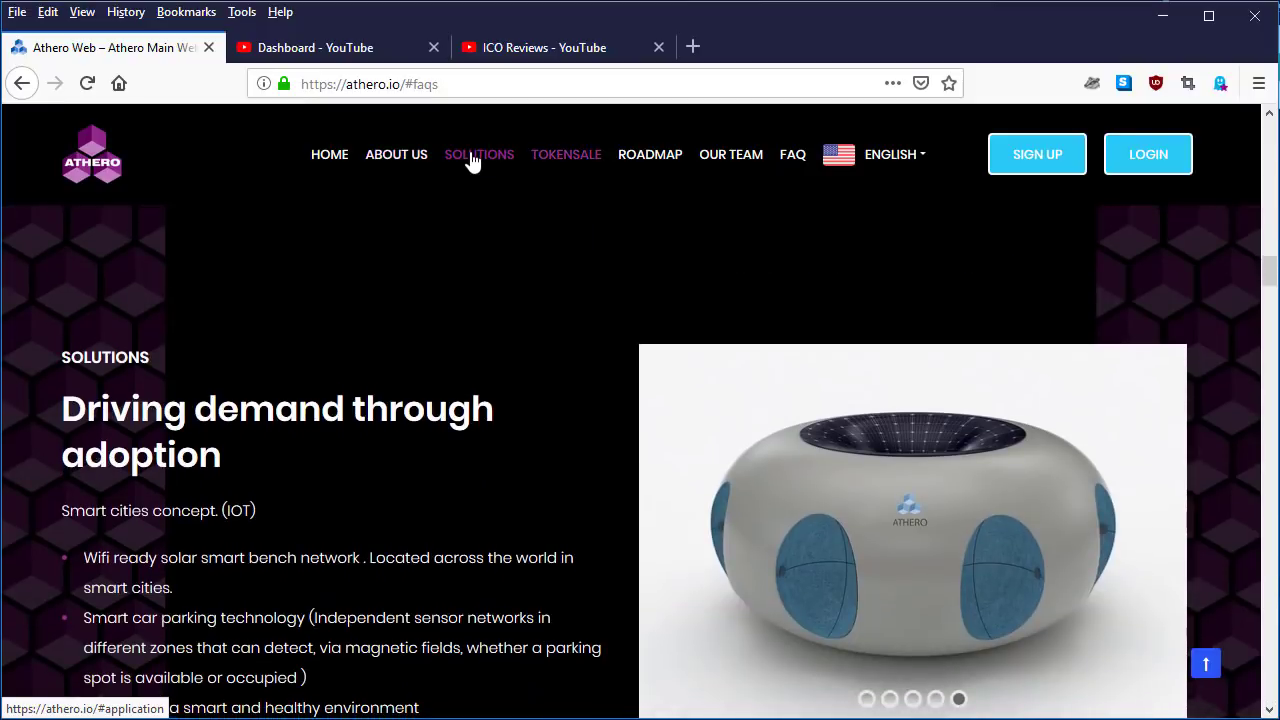
mouse_move(470, 176)
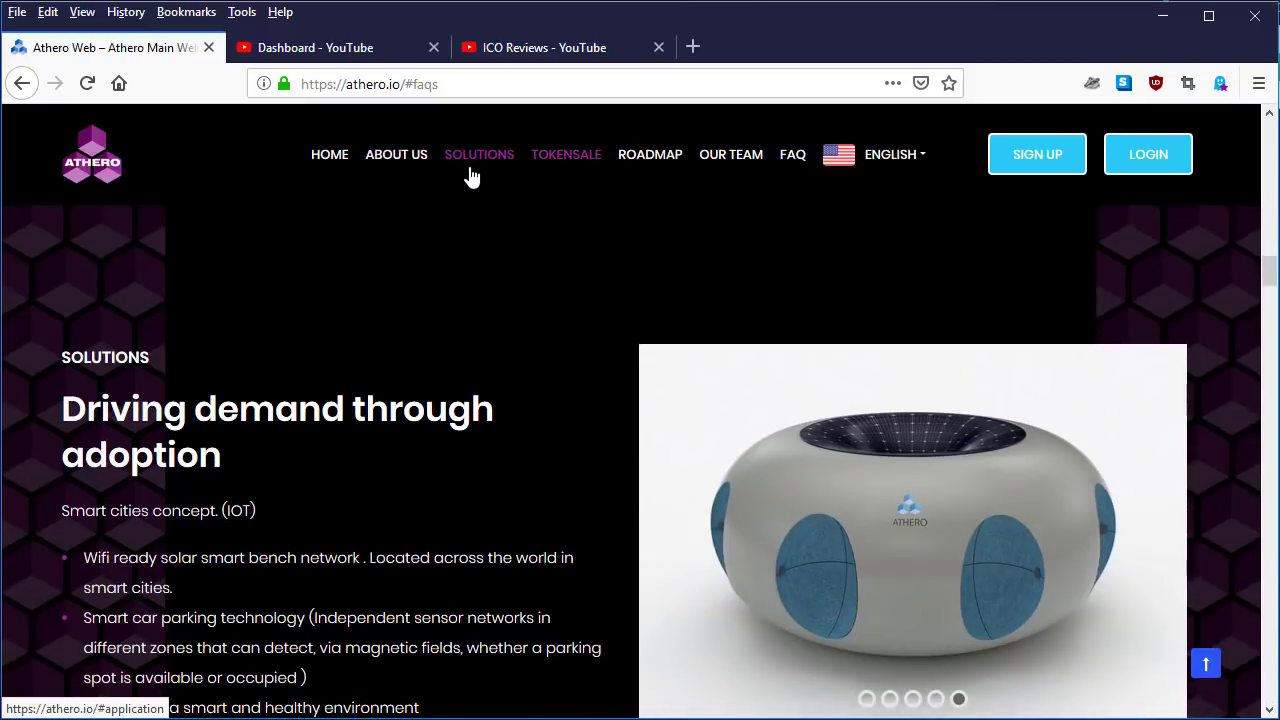
mouse_move(568, 160)
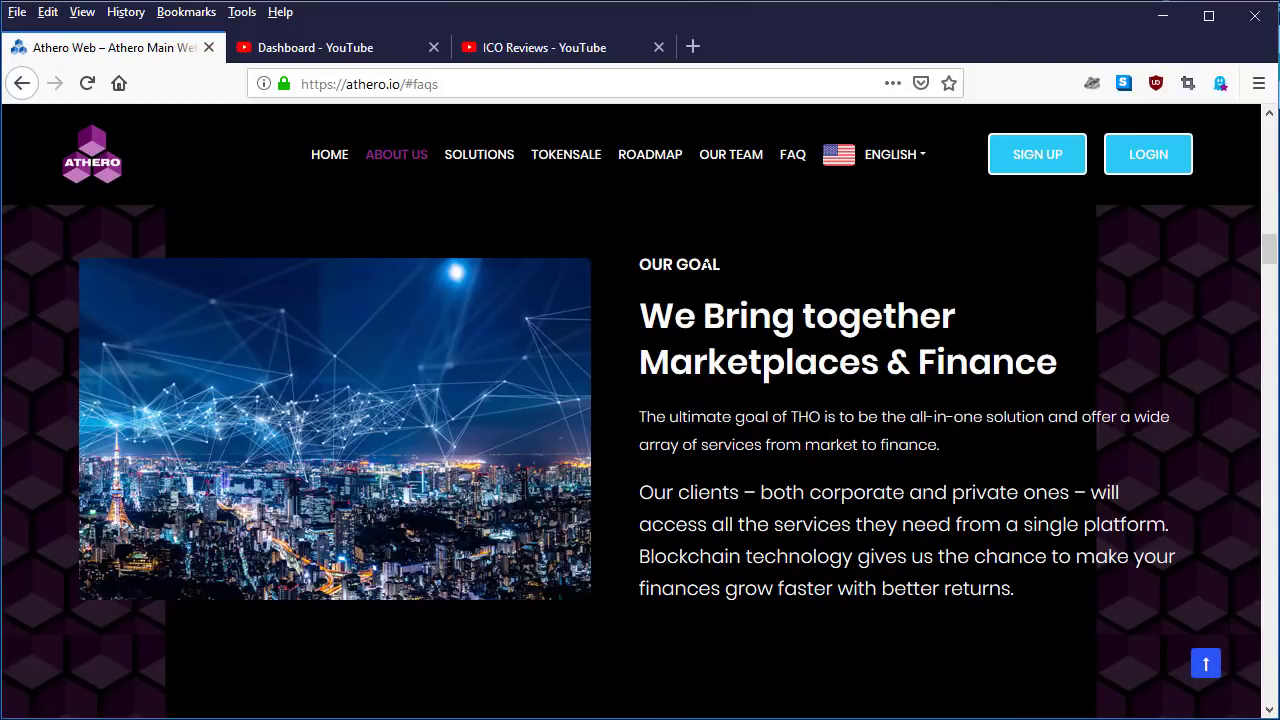
mouse_move(1244, 358)
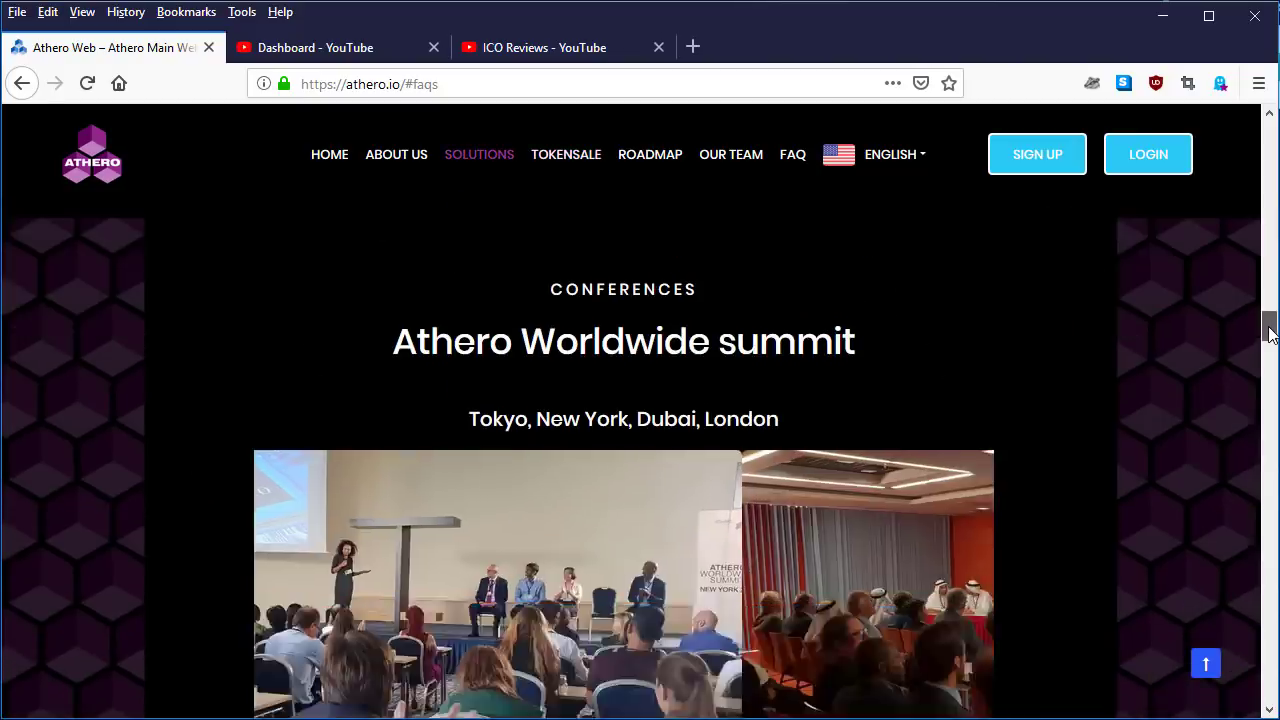
scroll("down", 3)
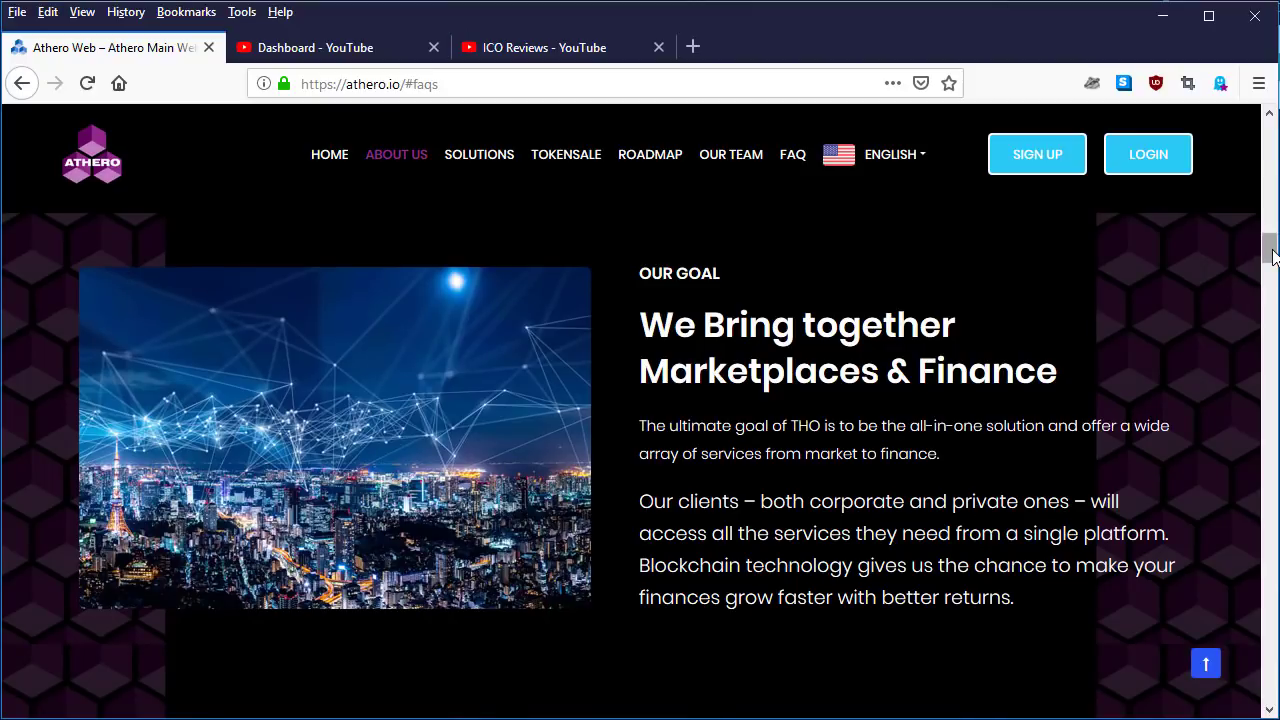
mouse_move(952, 132)
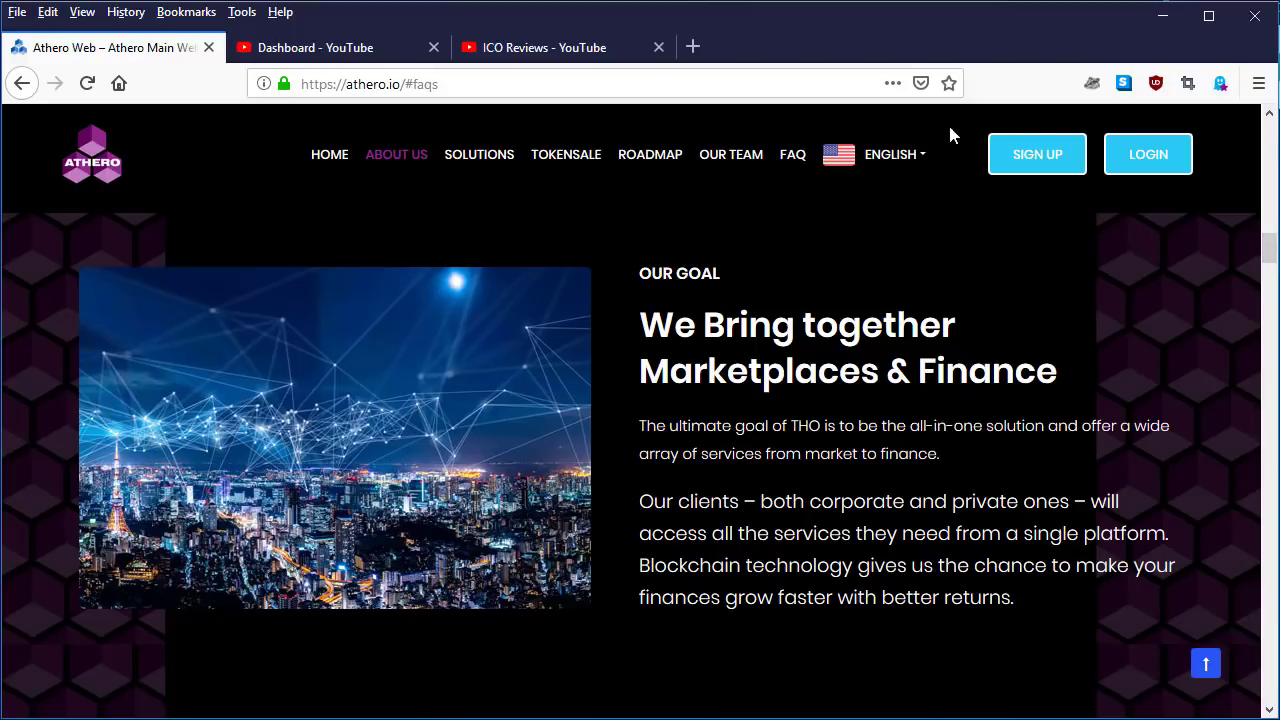
mouse_move(732, 288)
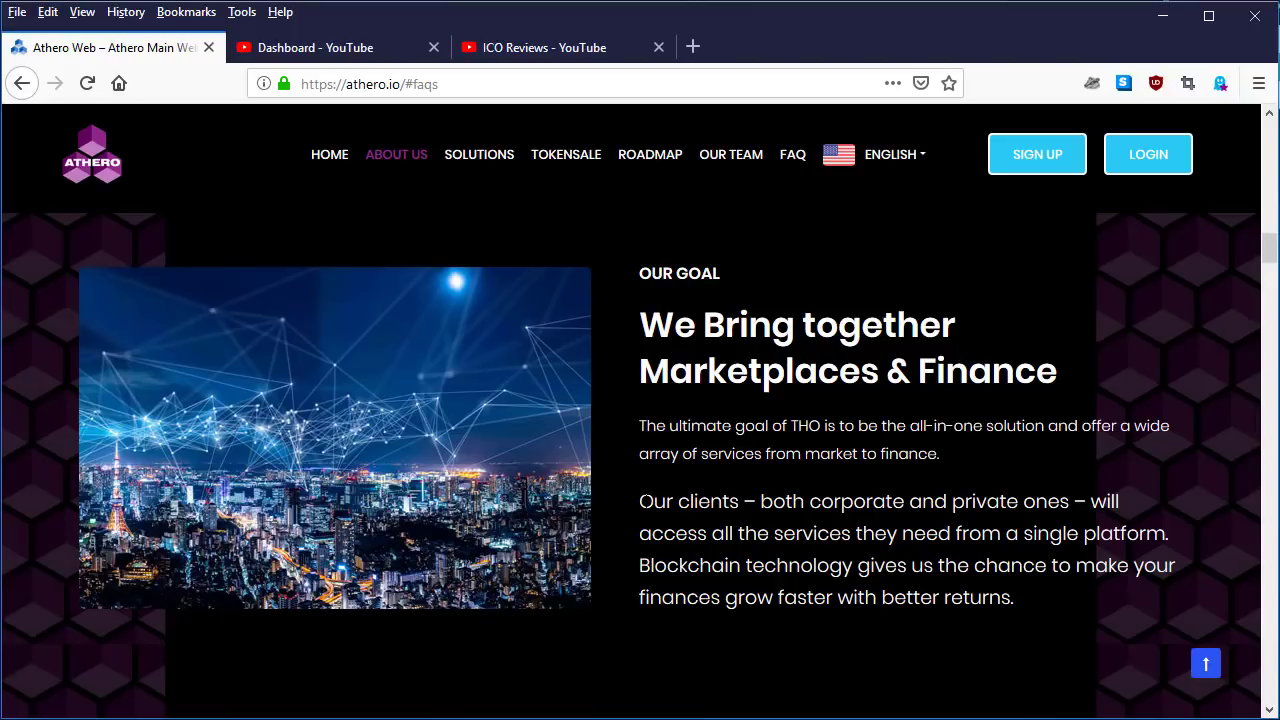
mouse_move(1204, 512)
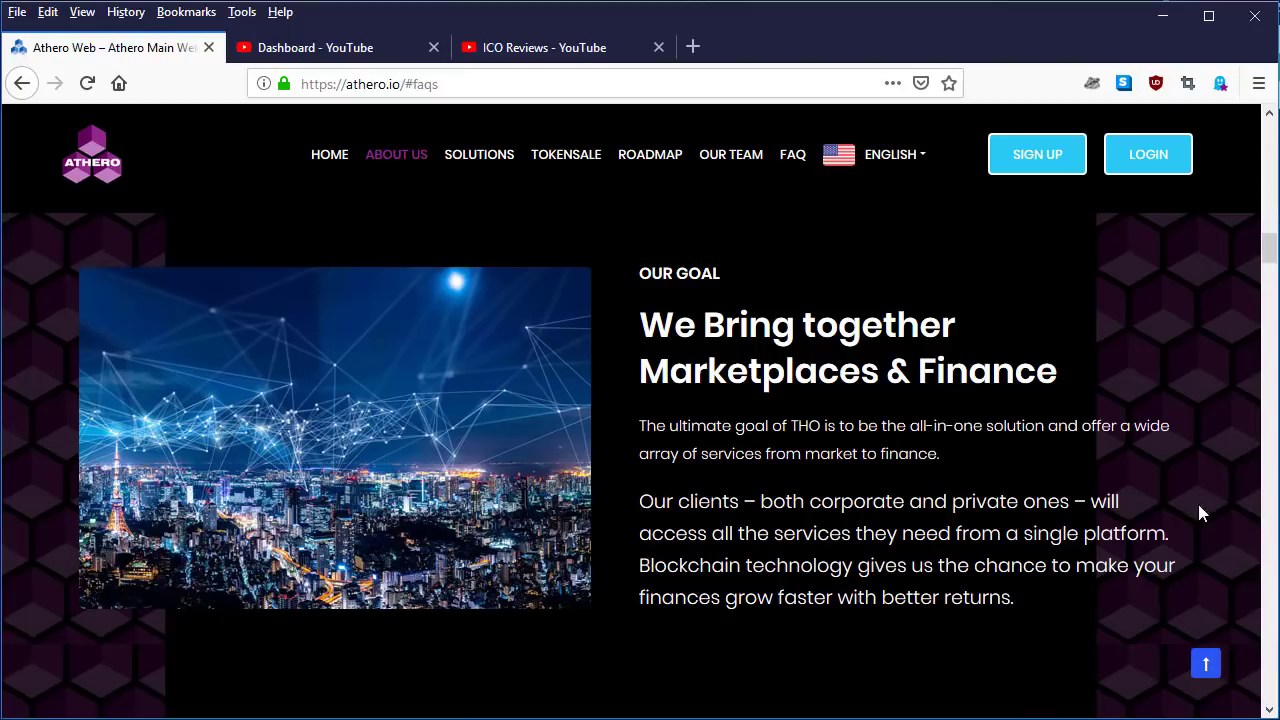
mouse_move(902, 556)
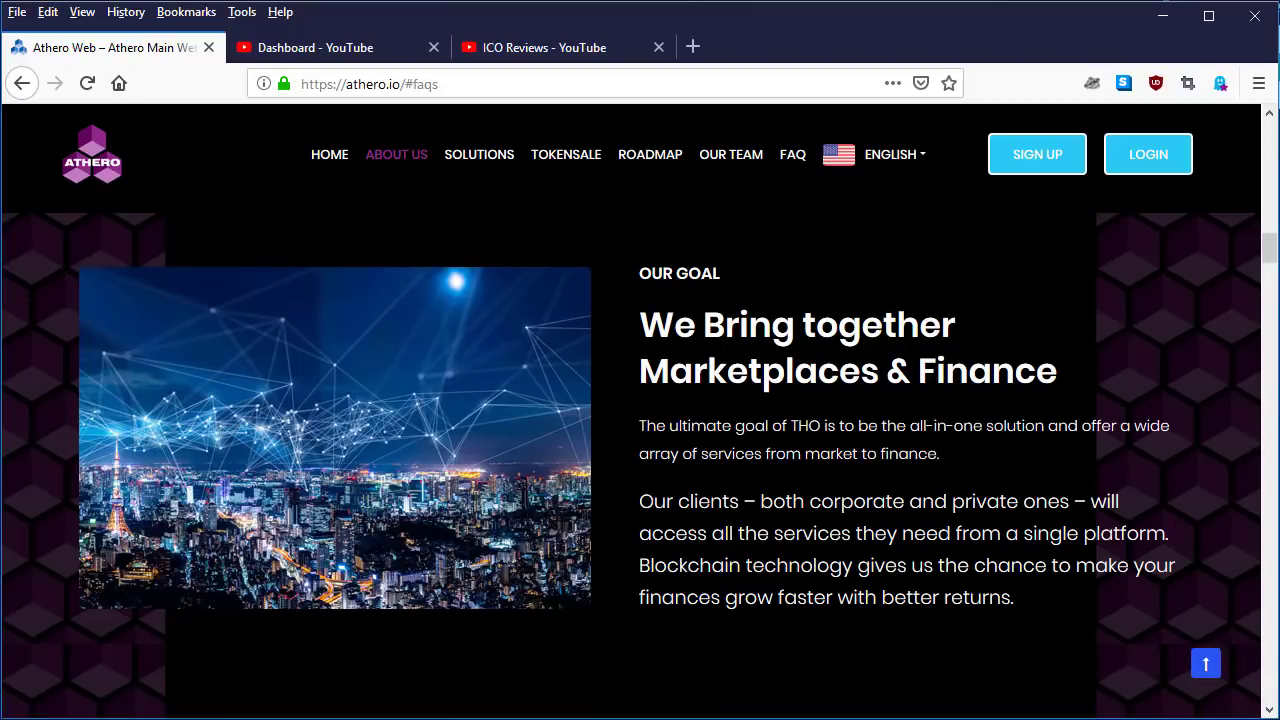
mouse_move(724, 624)
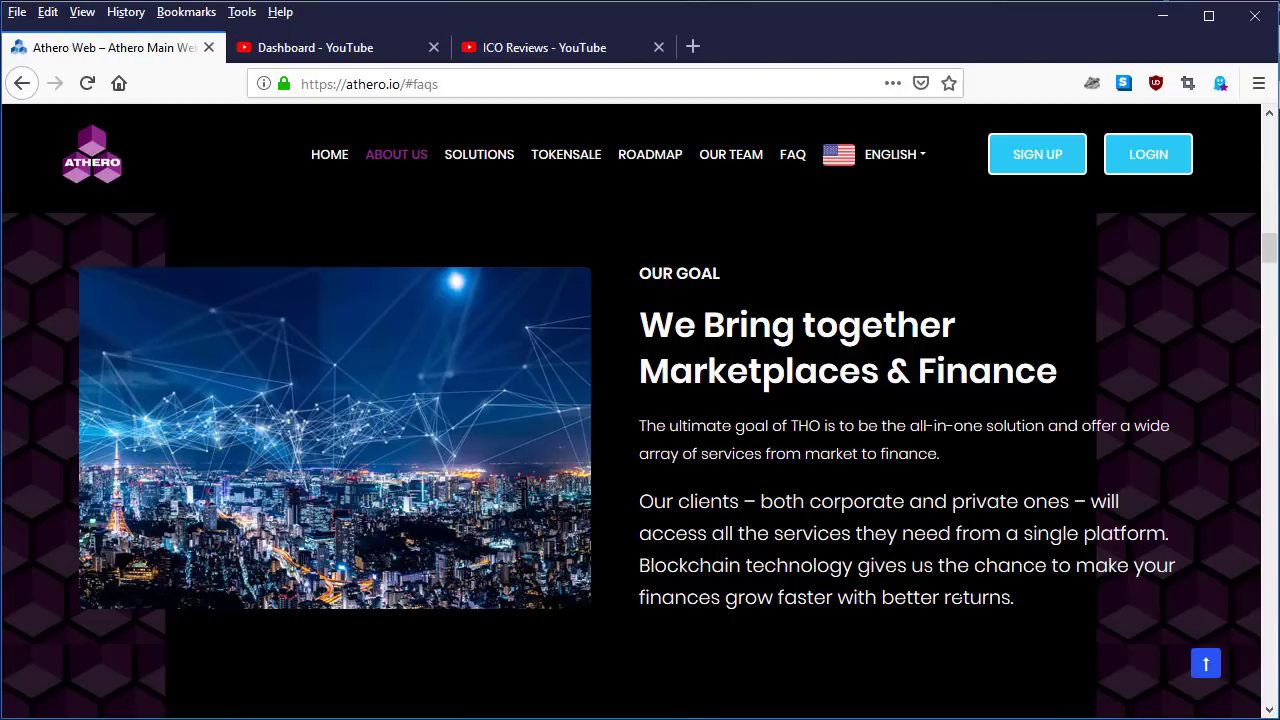
mouse_move(1004, 482)
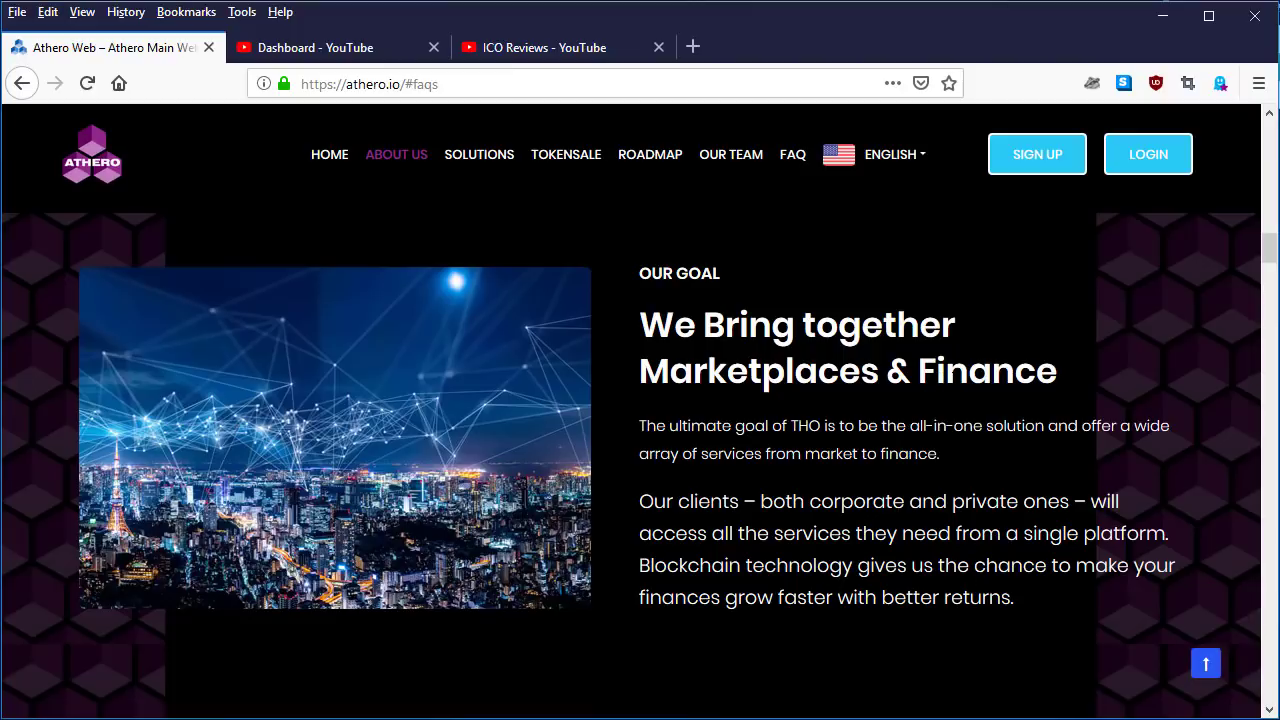
mouse_move(1108, 322)
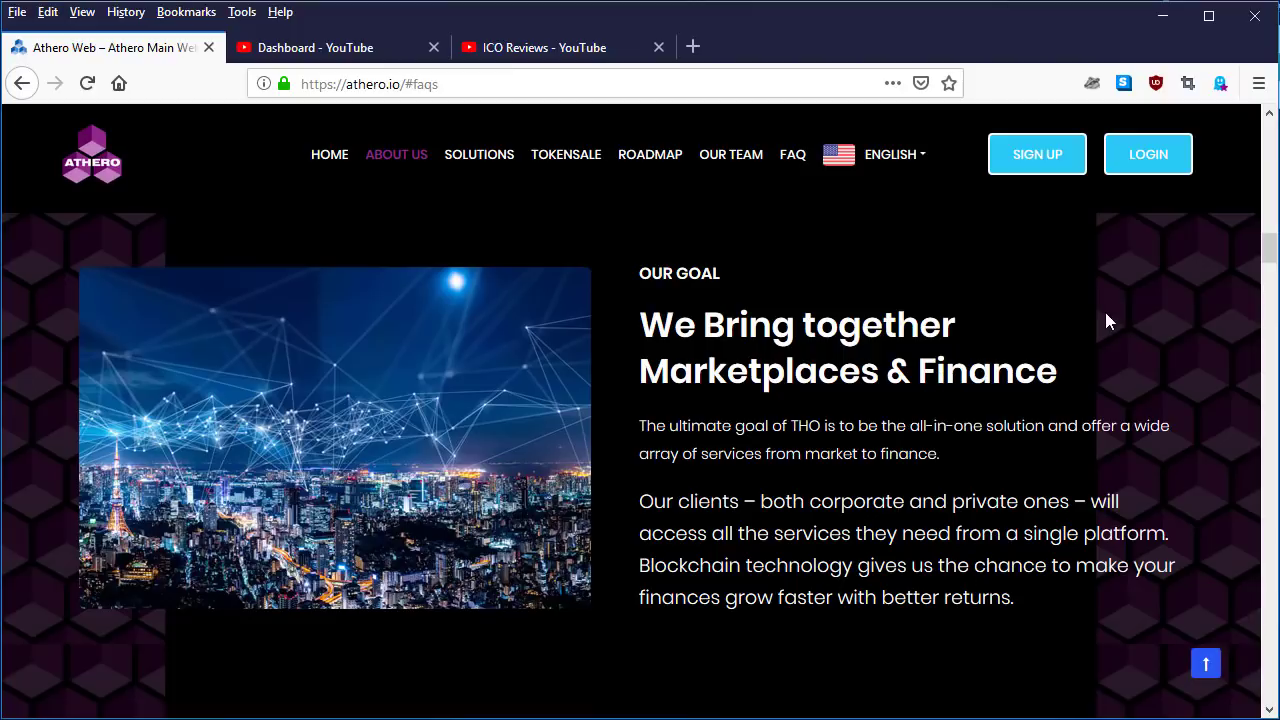
mouse_move(1224, 288)
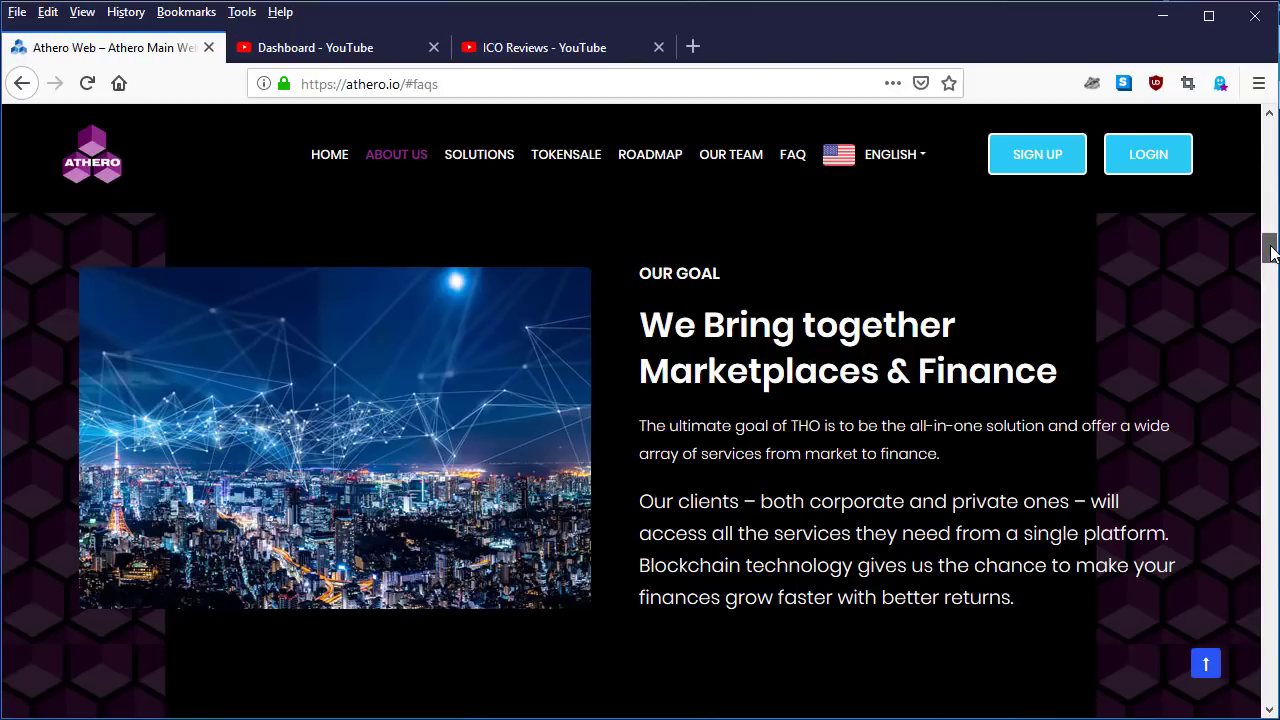
scroll("down", 3)
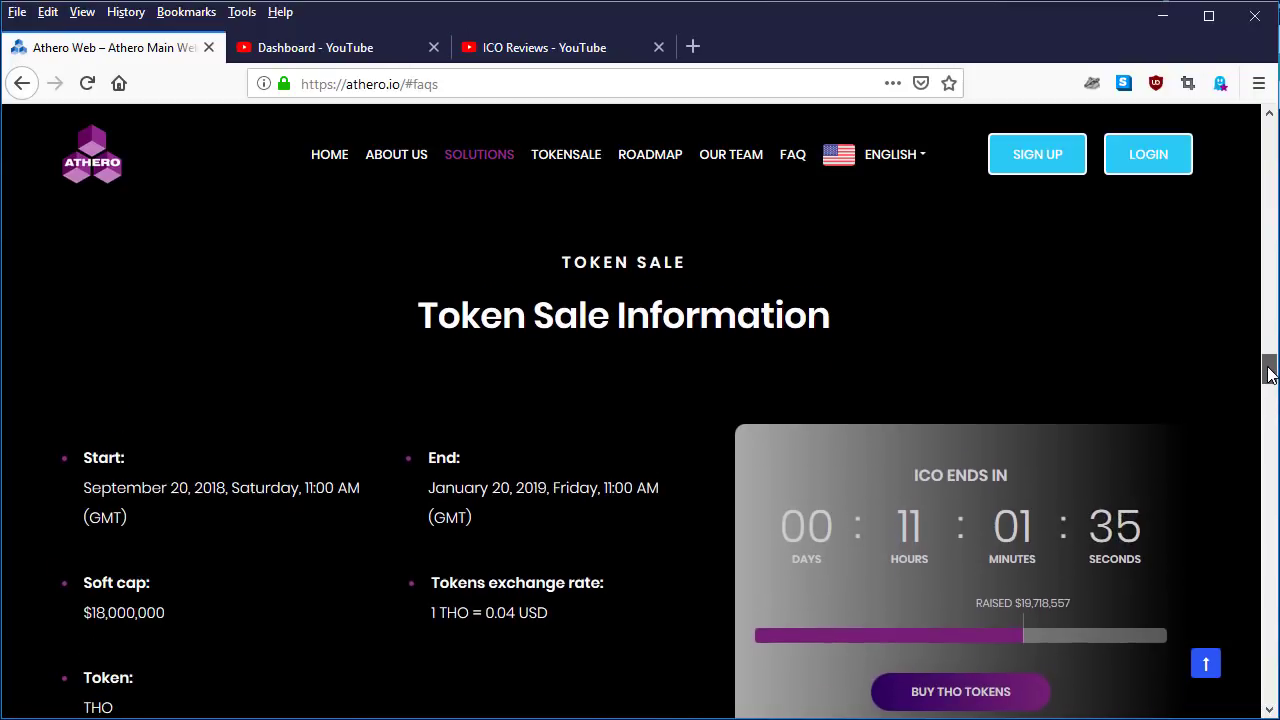
mouse_move(690, 256)
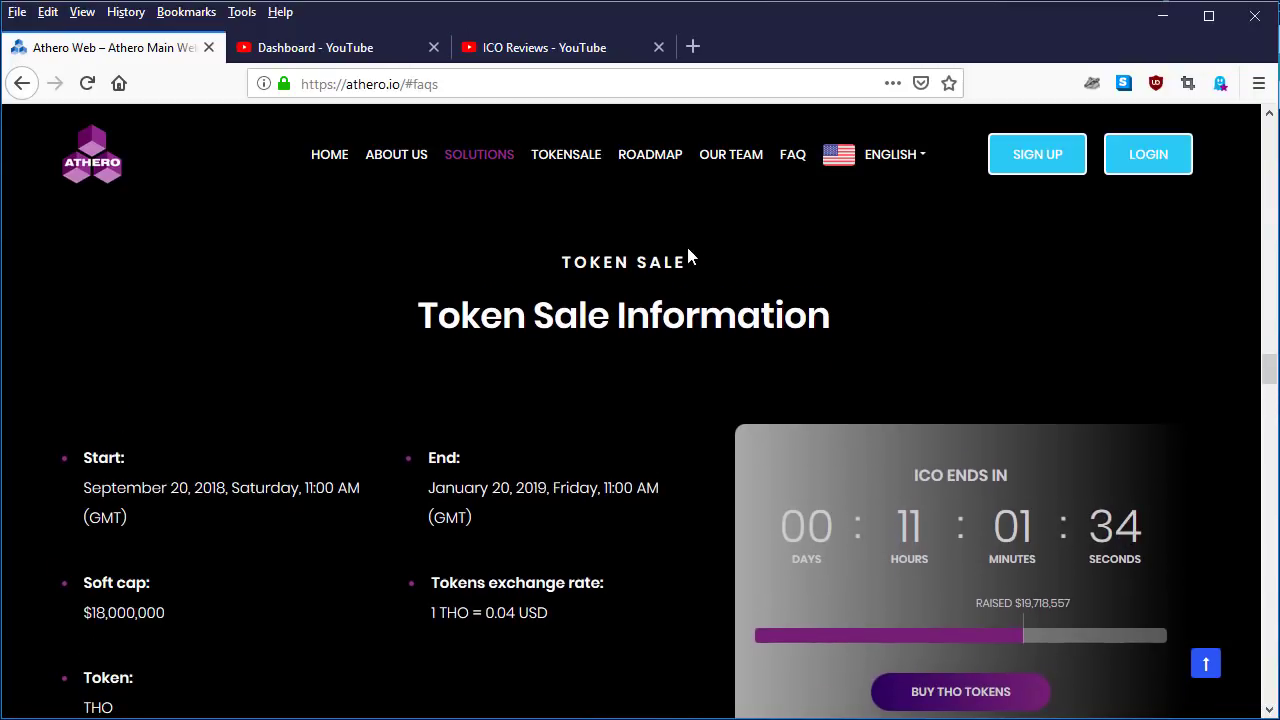
mouse_move(642, 300)
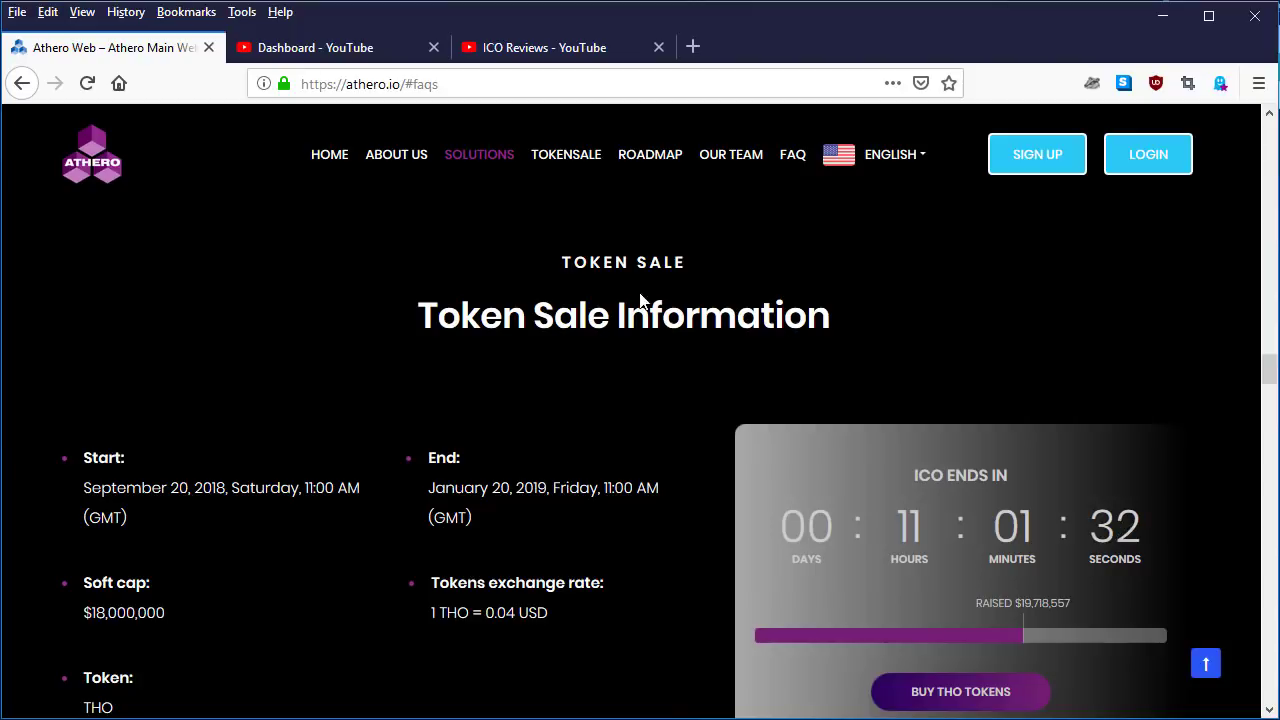
mouse_move(140, 476)
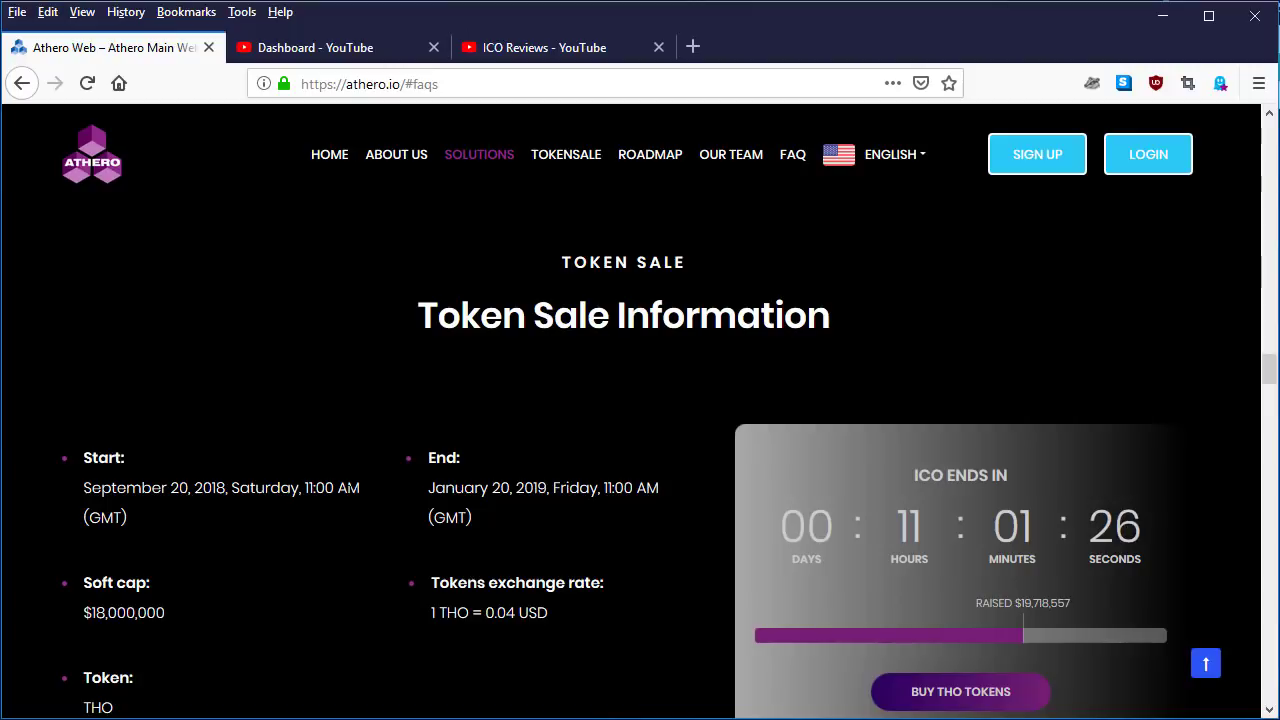
mouse_move(364, 500)
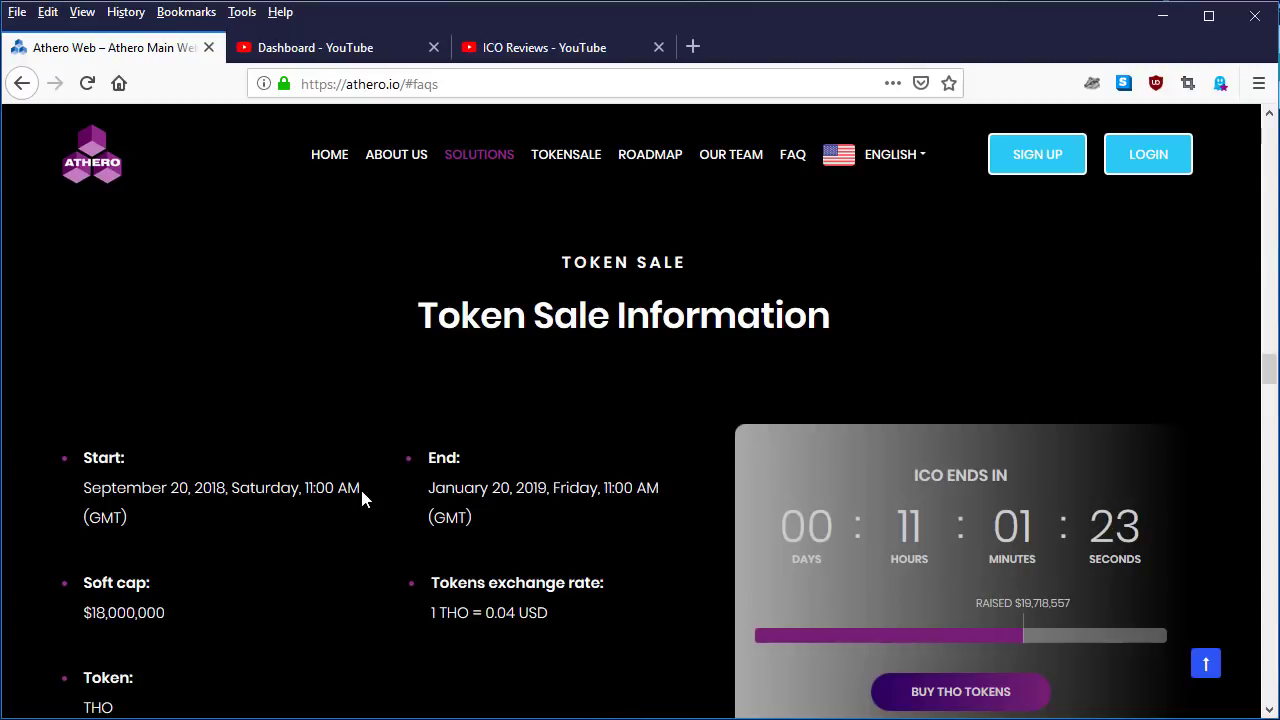
mouse_move(144, 520)
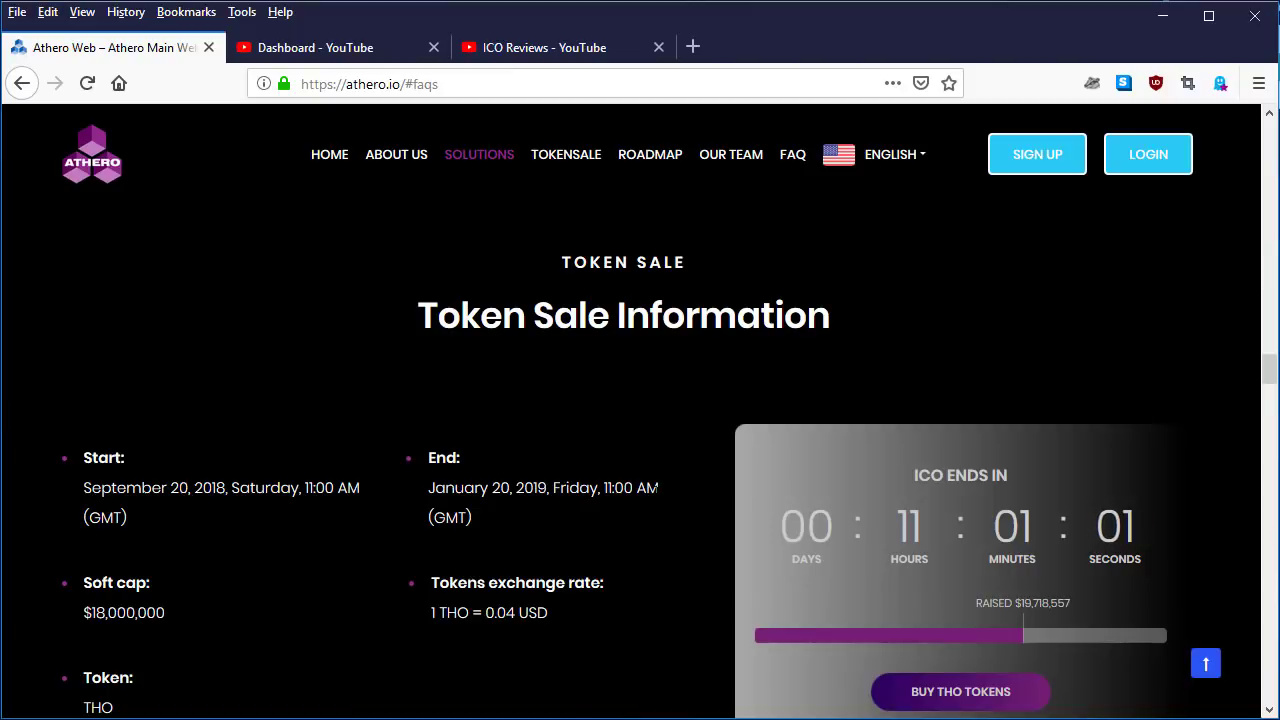
mouse_move(192, 624)
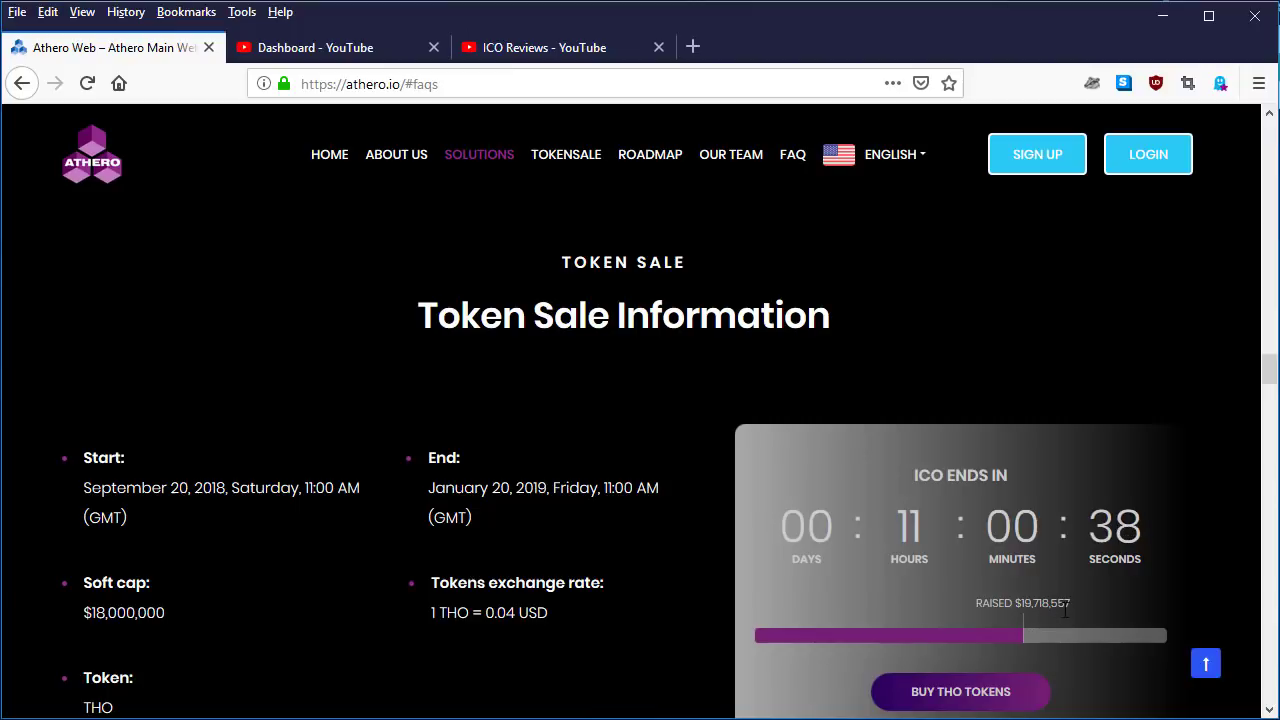
mouse_move(1076, 616)
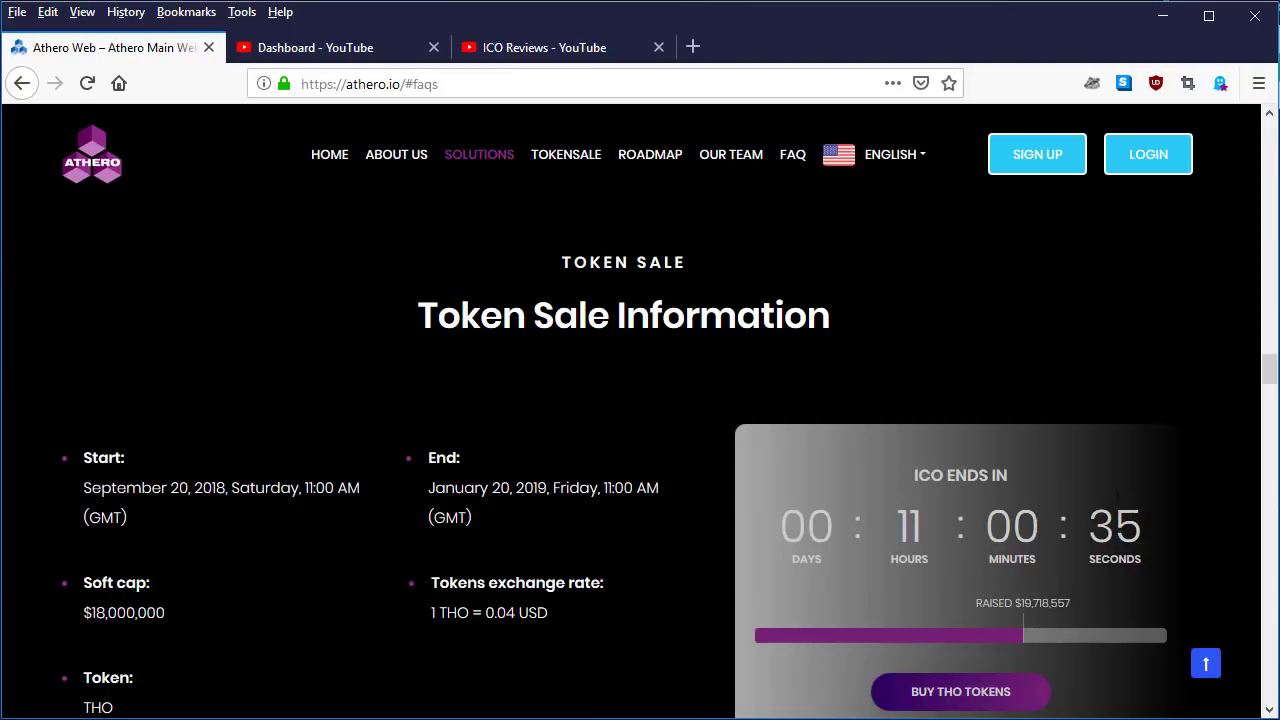
scroll("down", 3)
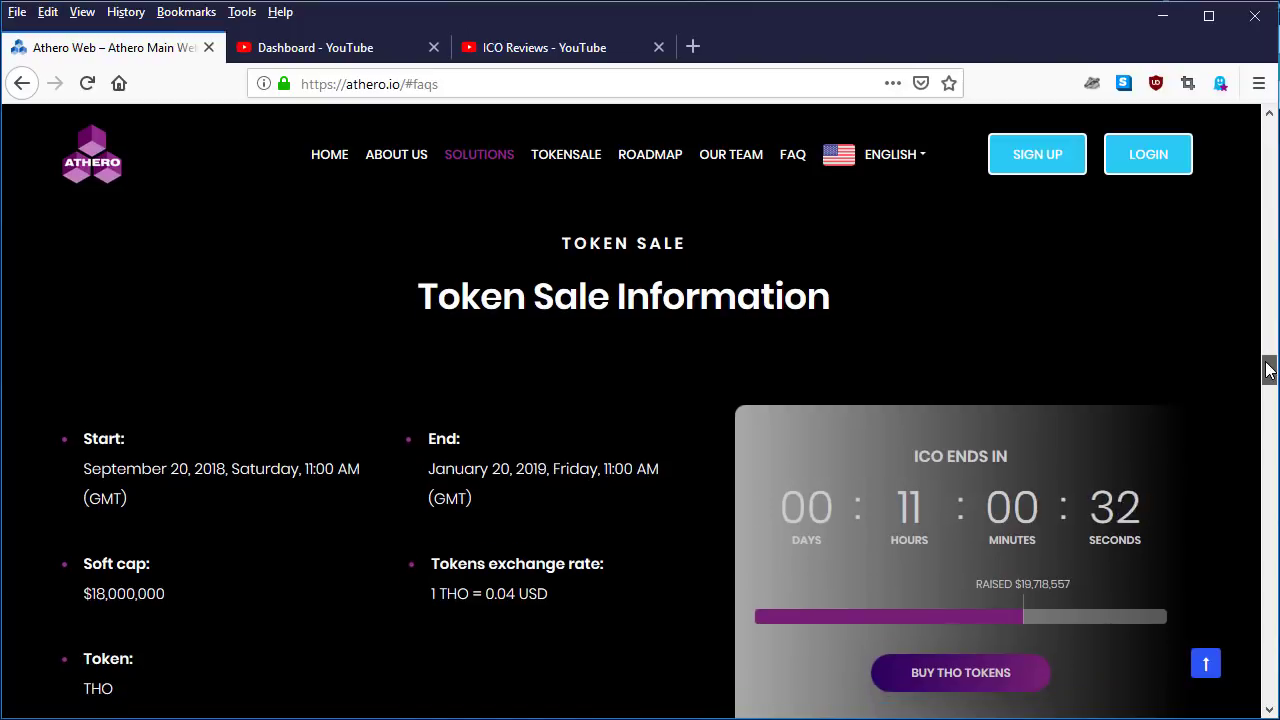
scroll("down", 3)
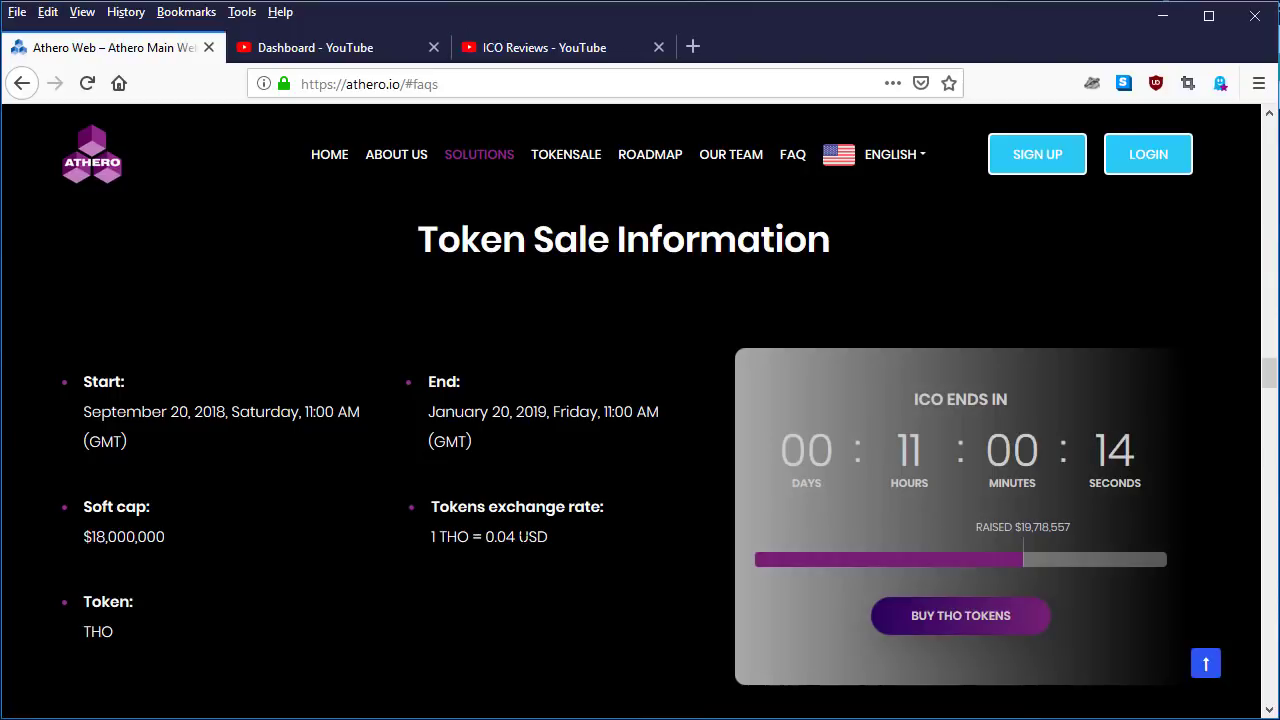
mouse_move(568, 544)
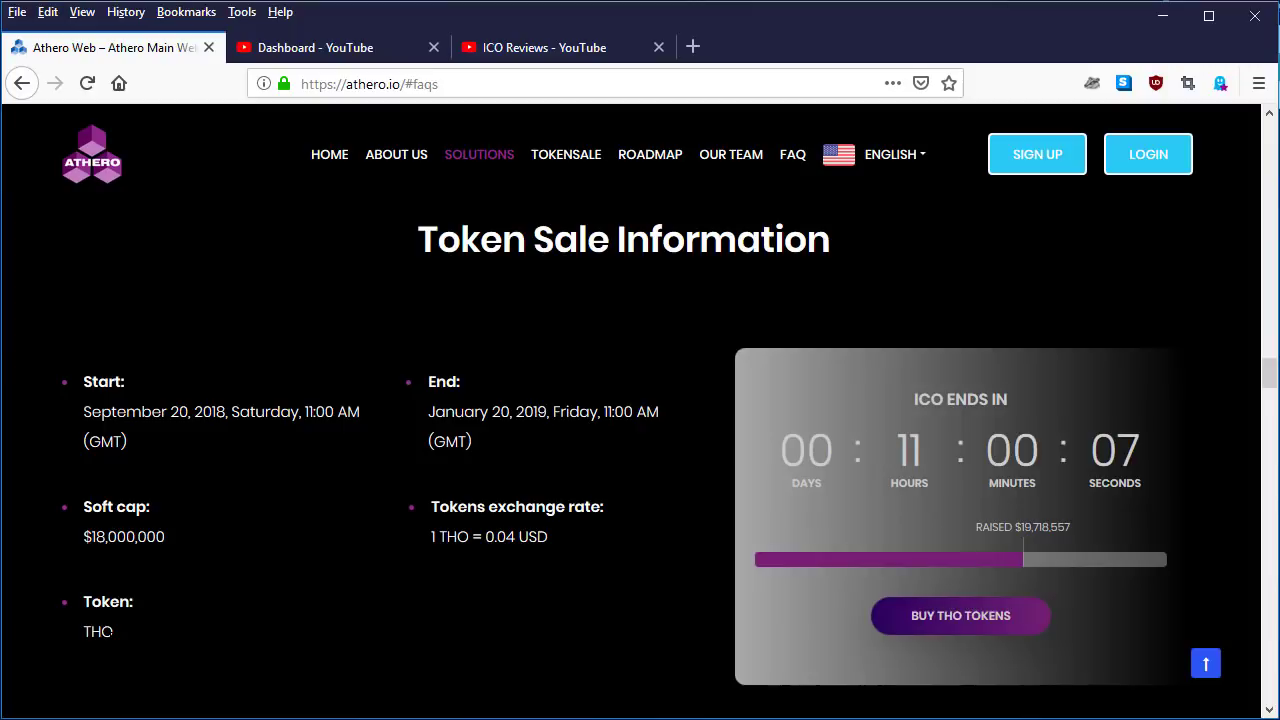
mouse_move(520, 582)
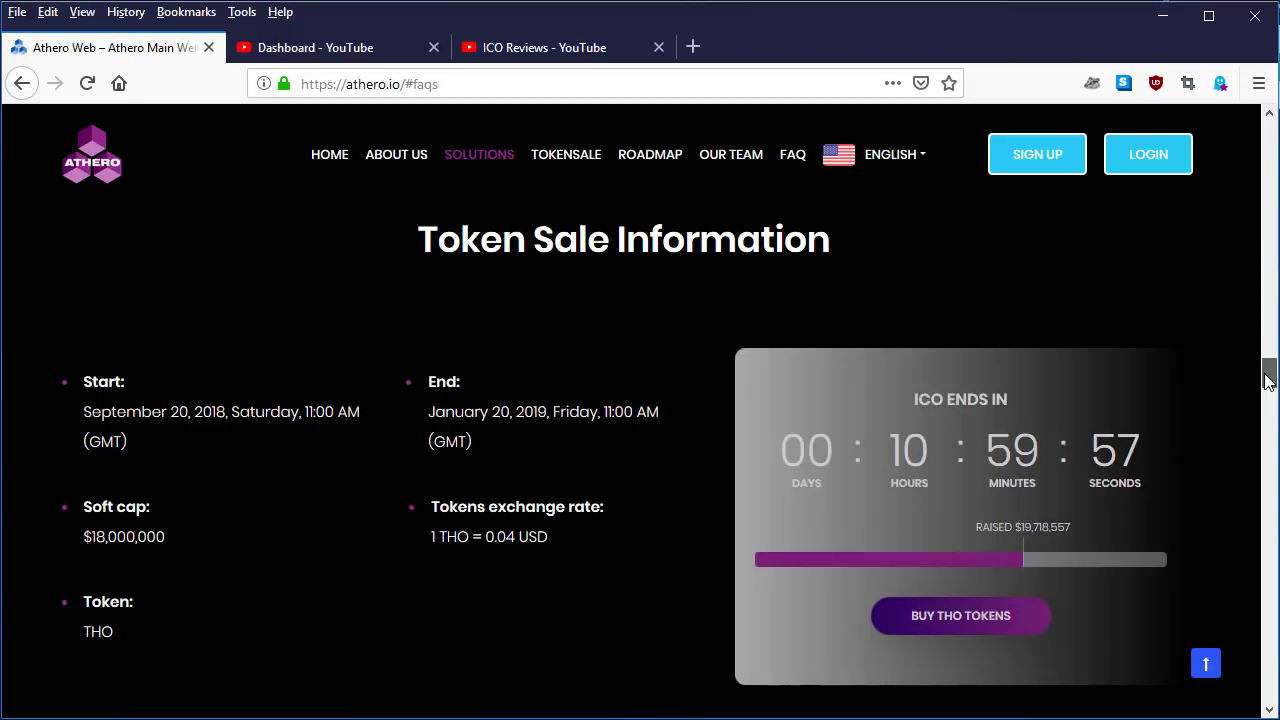
scroll("down", 3)
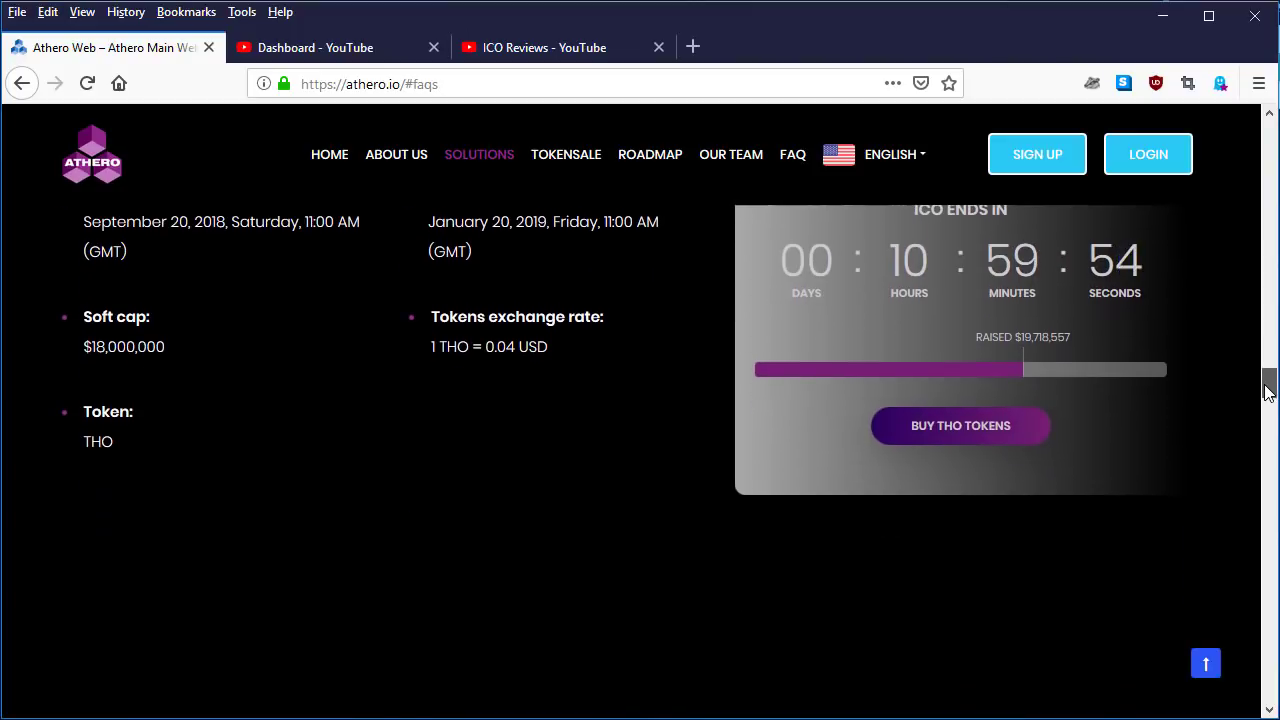
scroll("down", 3)
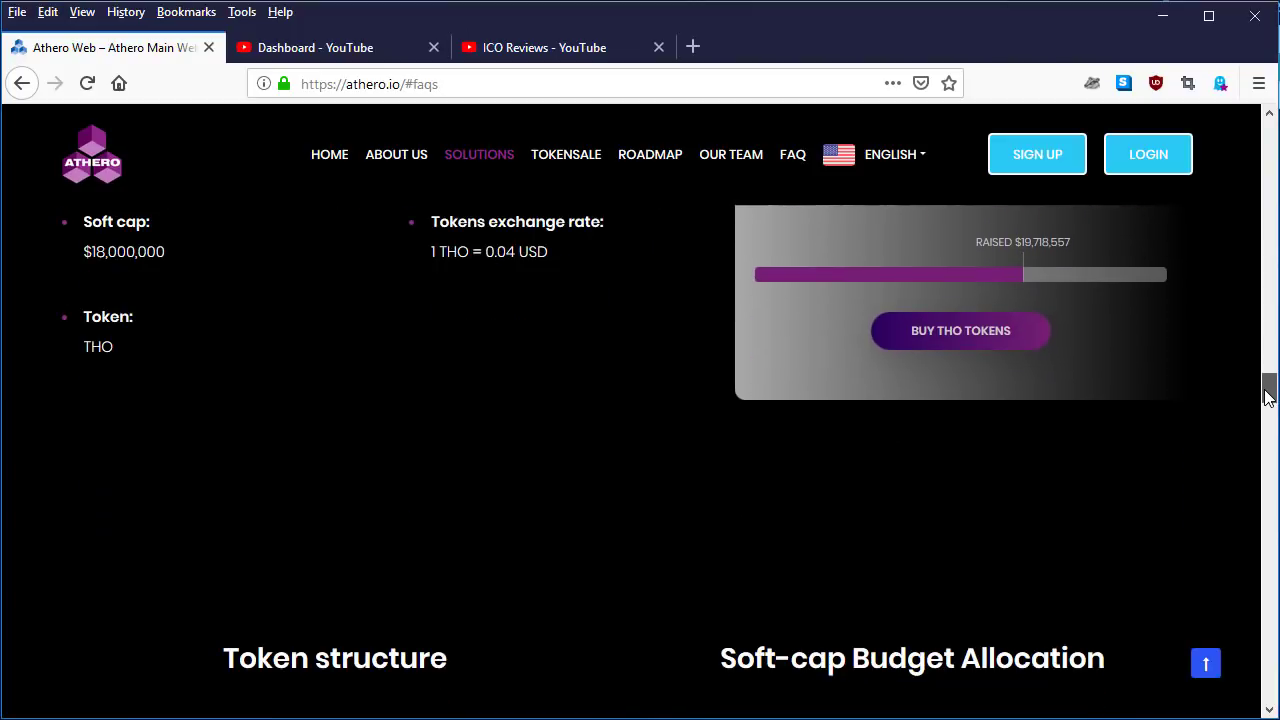
scroll("down", 3)
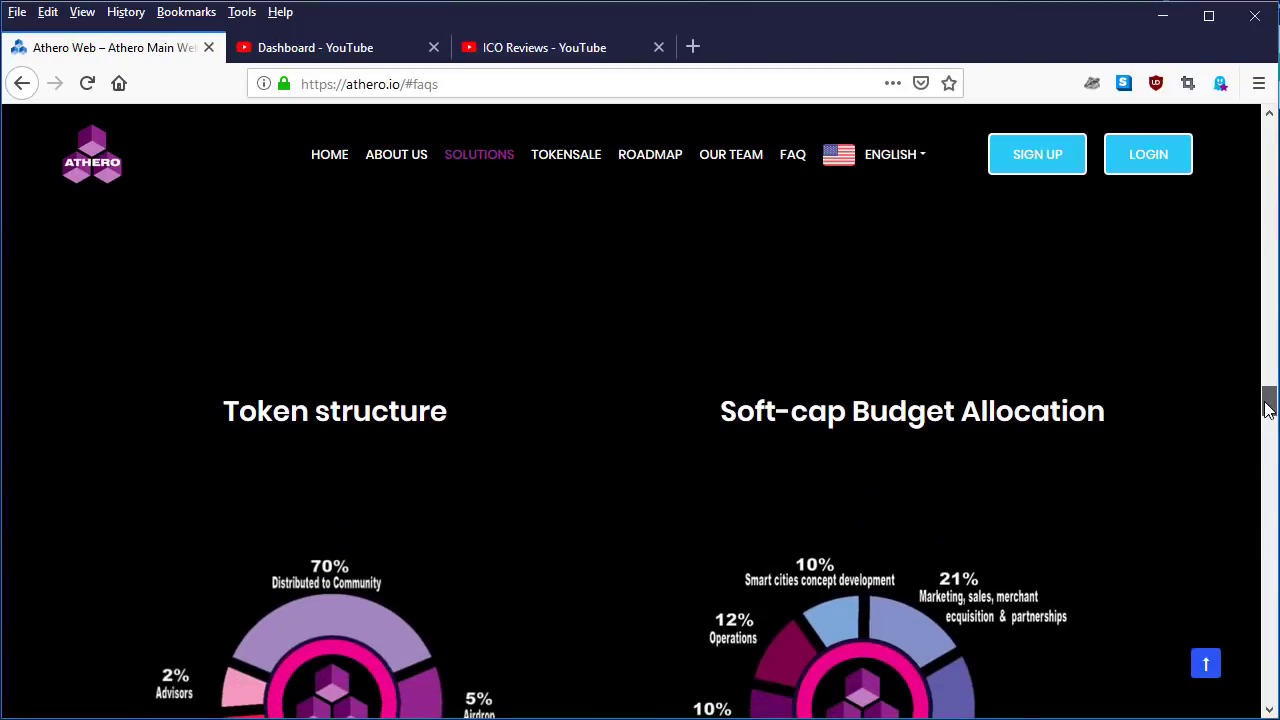
scroll("down", 3)
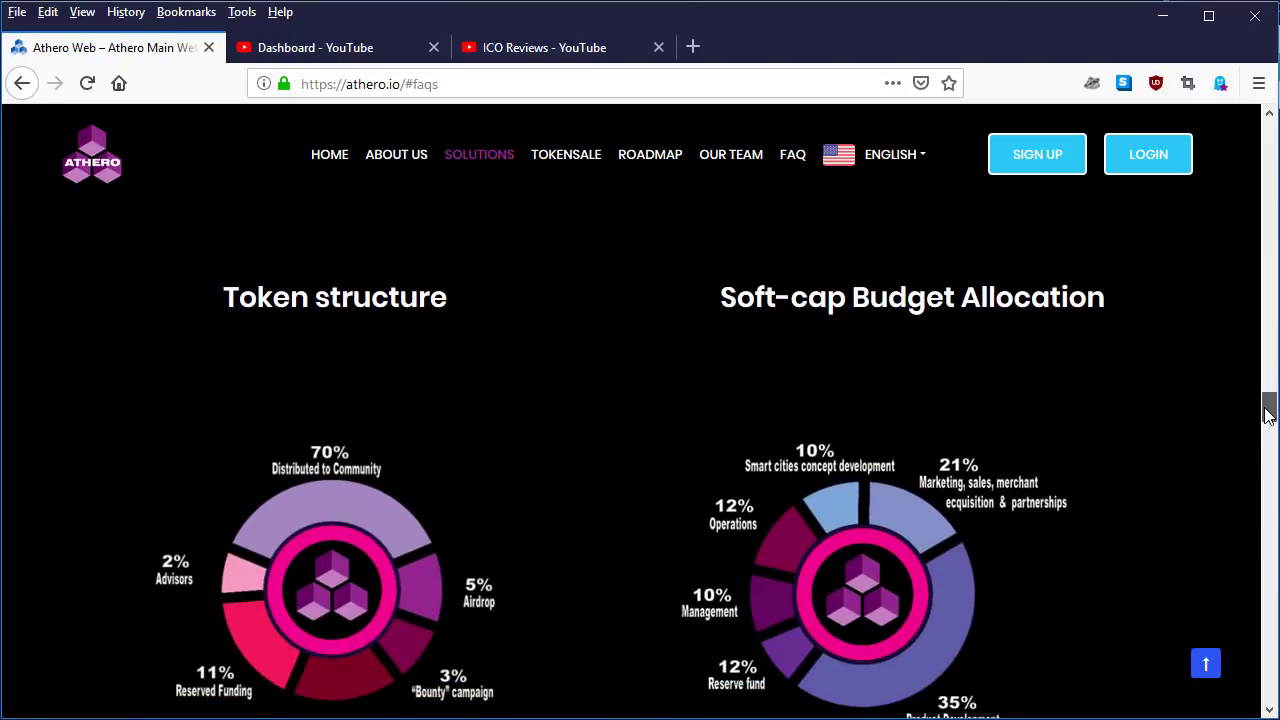
scroll("down", 3)
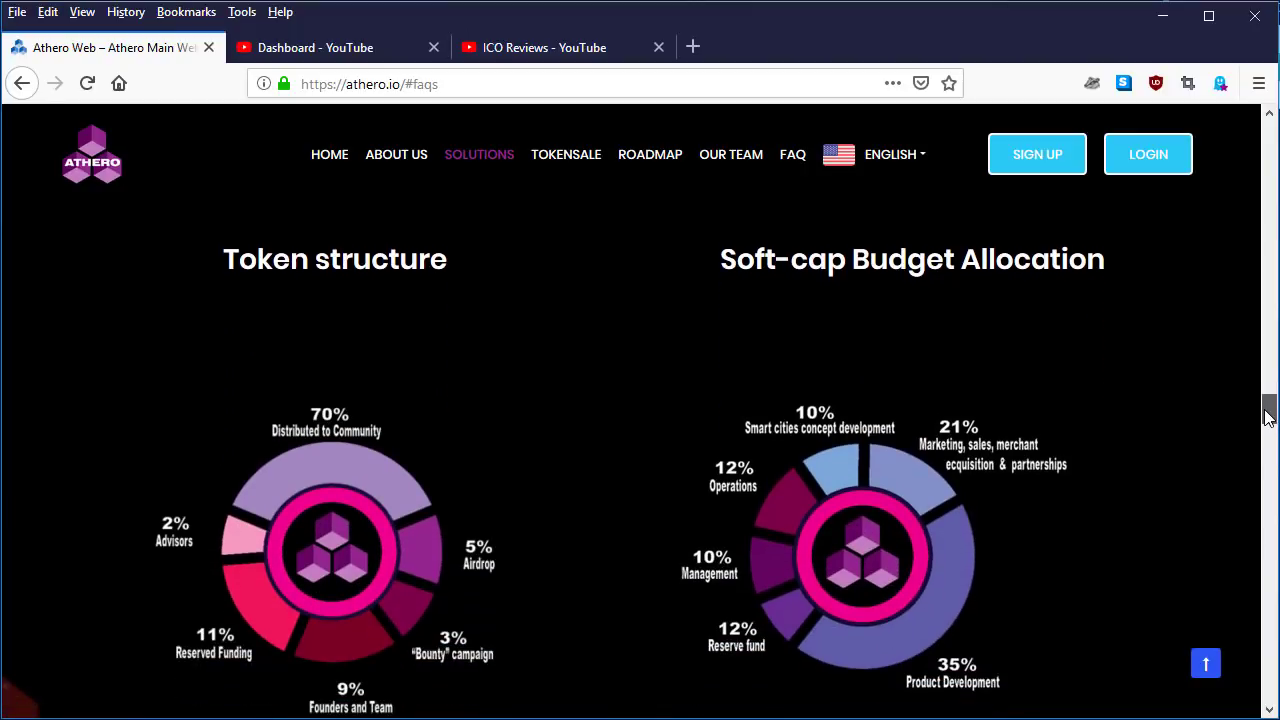
scroll("down", 3)
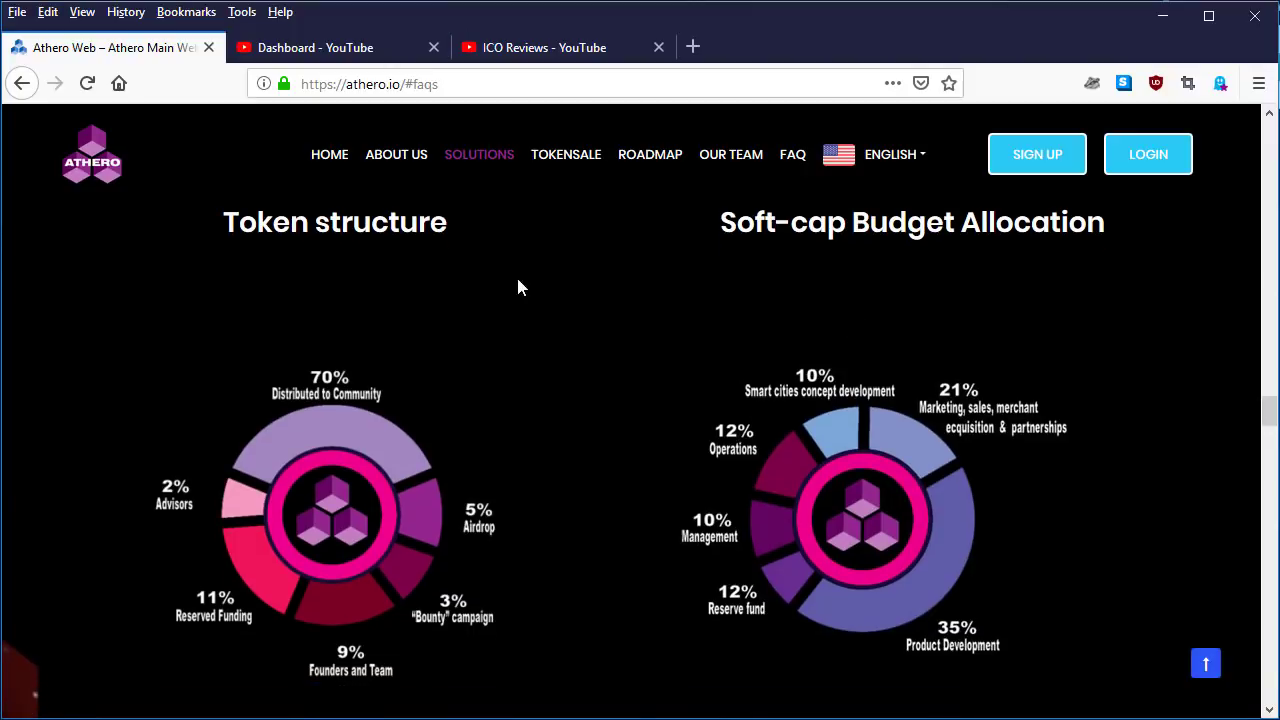
mouse_move(466, 290)
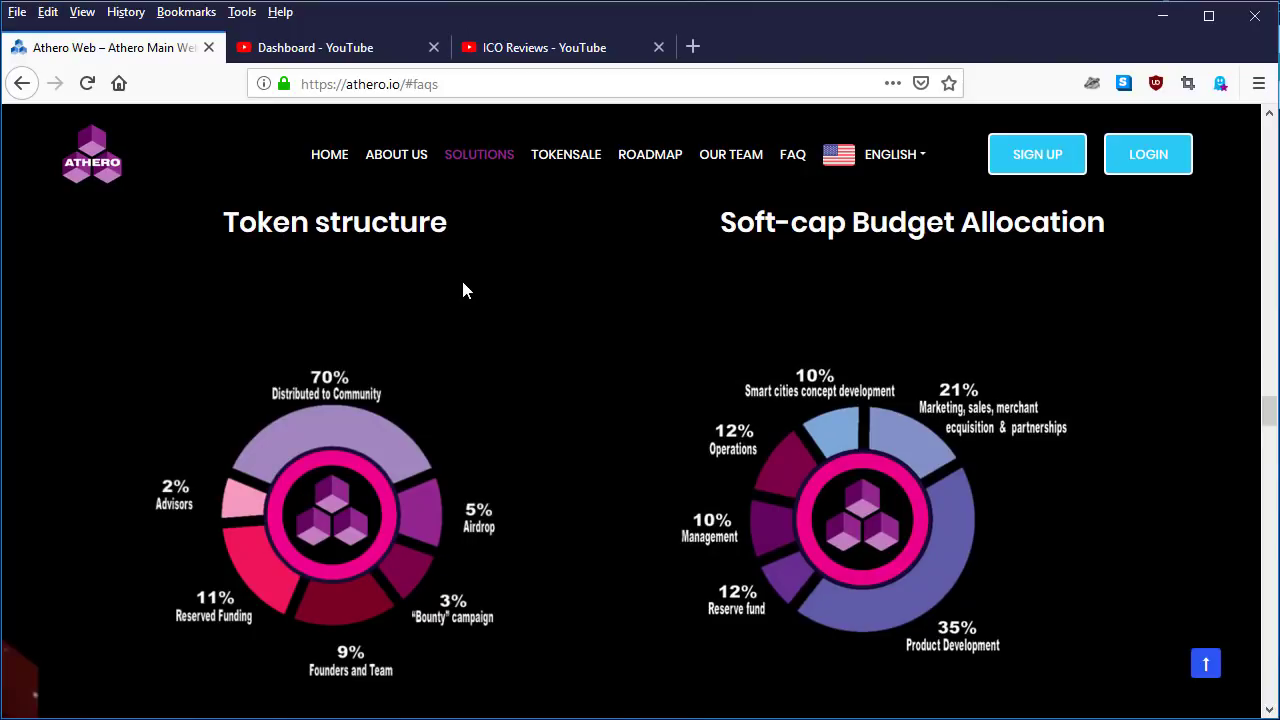
mouse_move(338, 418)
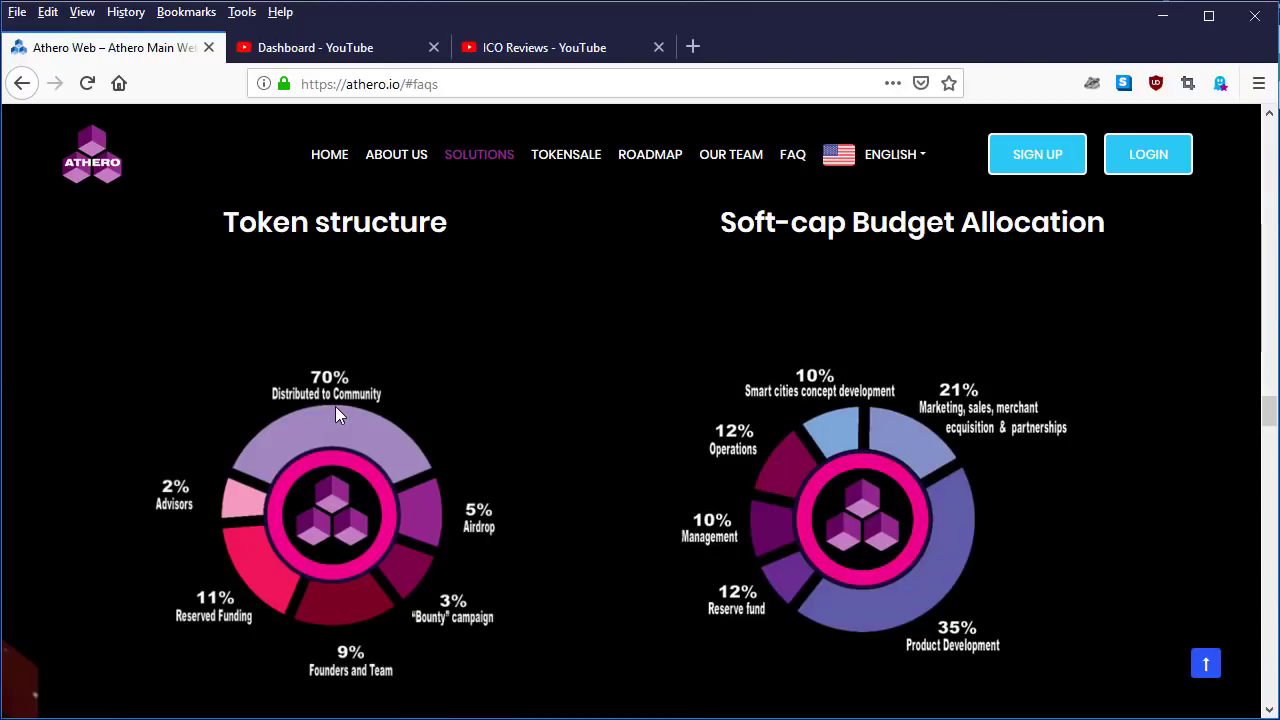
mouse_move(212, 488)
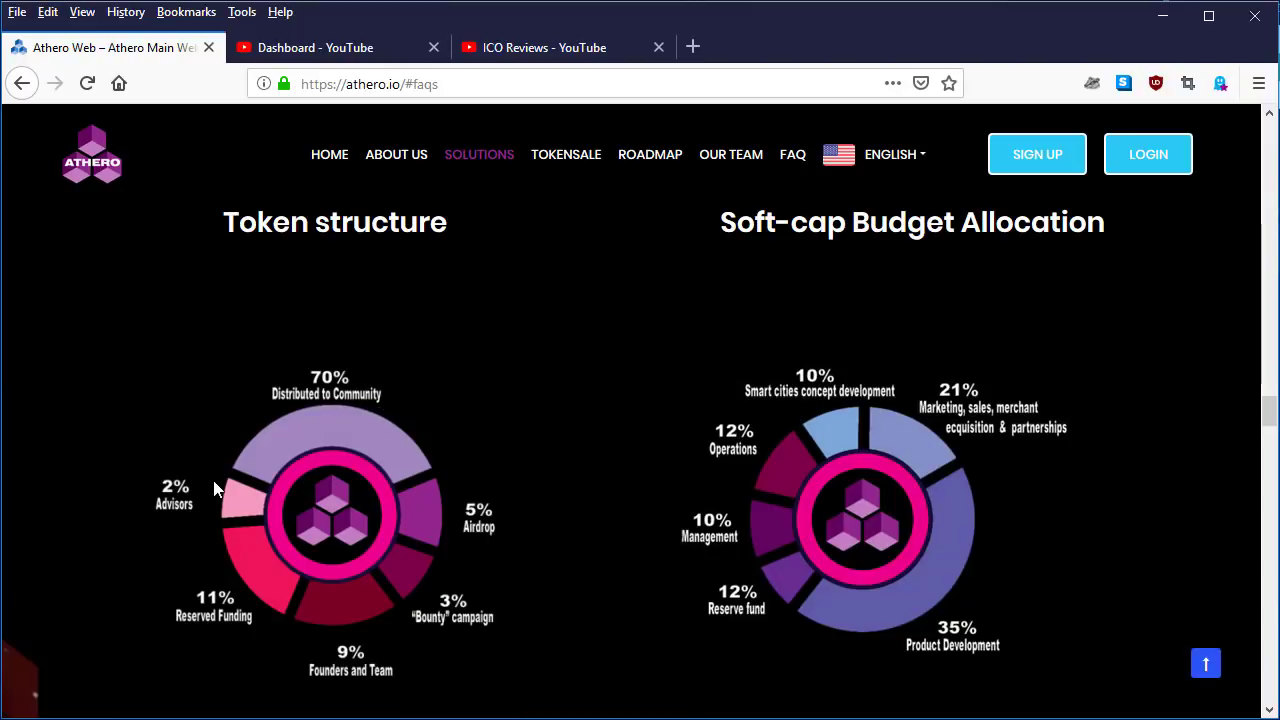
mouse_move(258, 536)
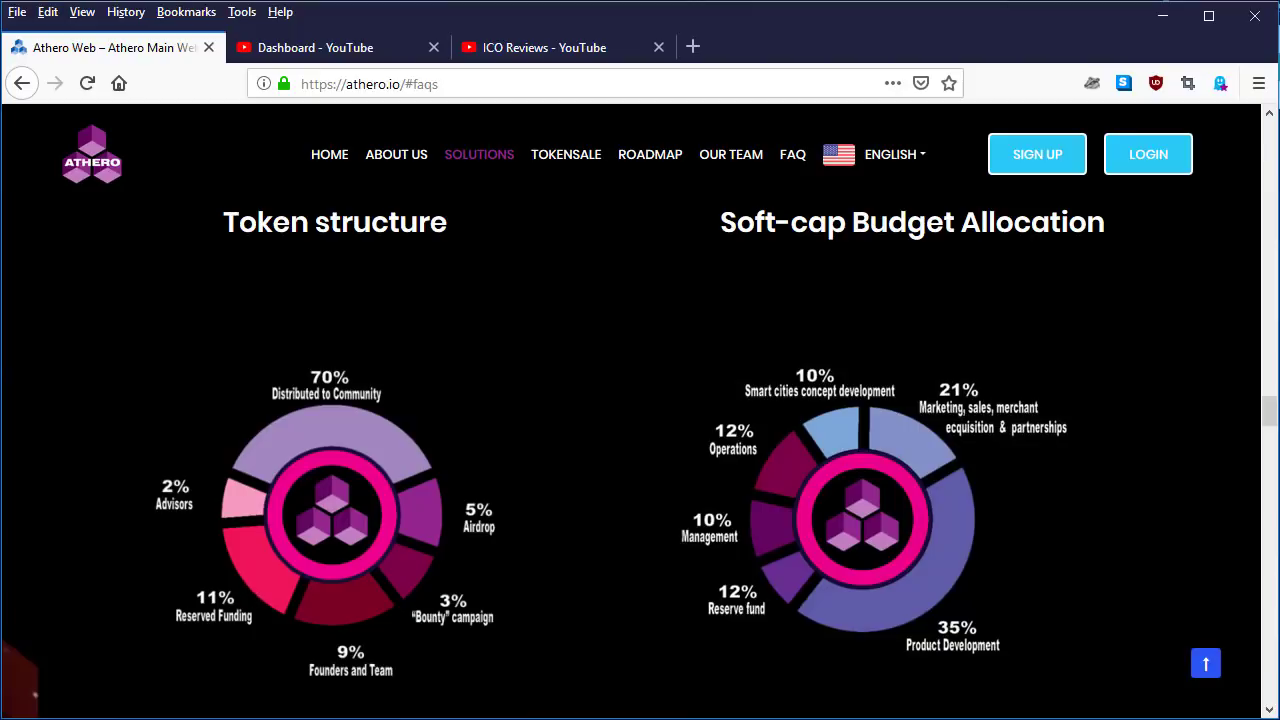
mouse_move(356, 652)
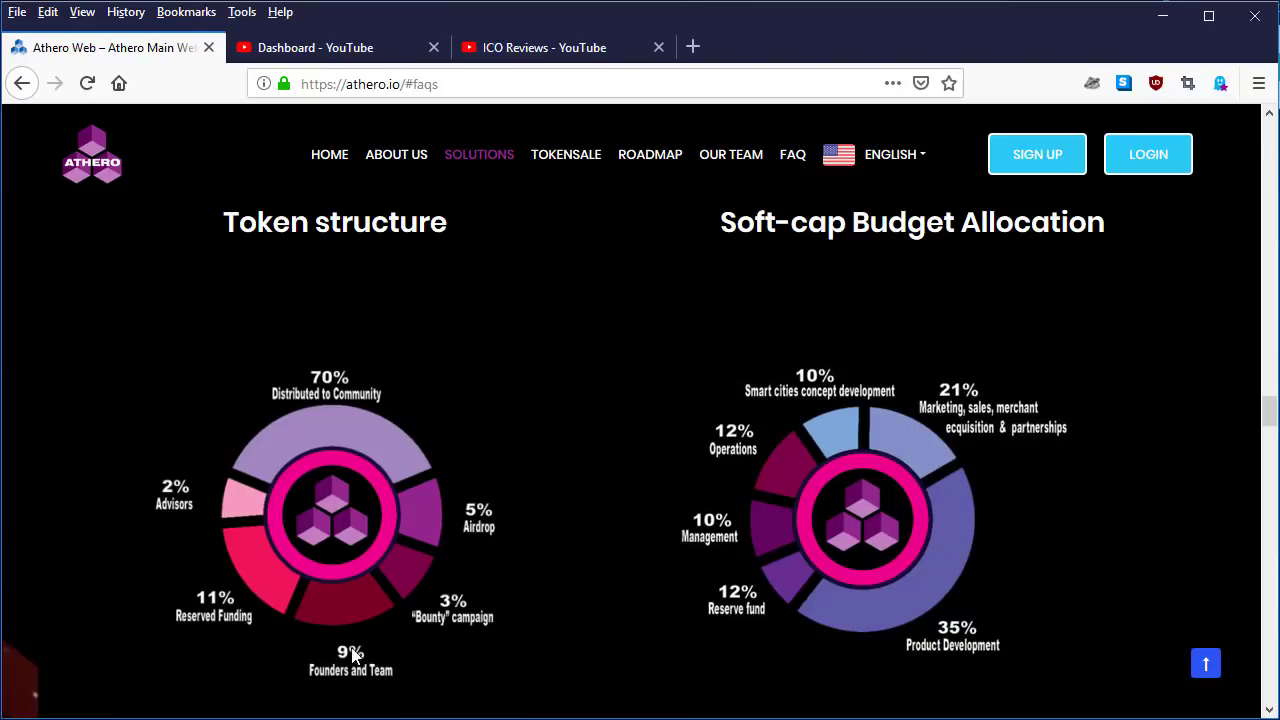
mouse_move(462, 628)
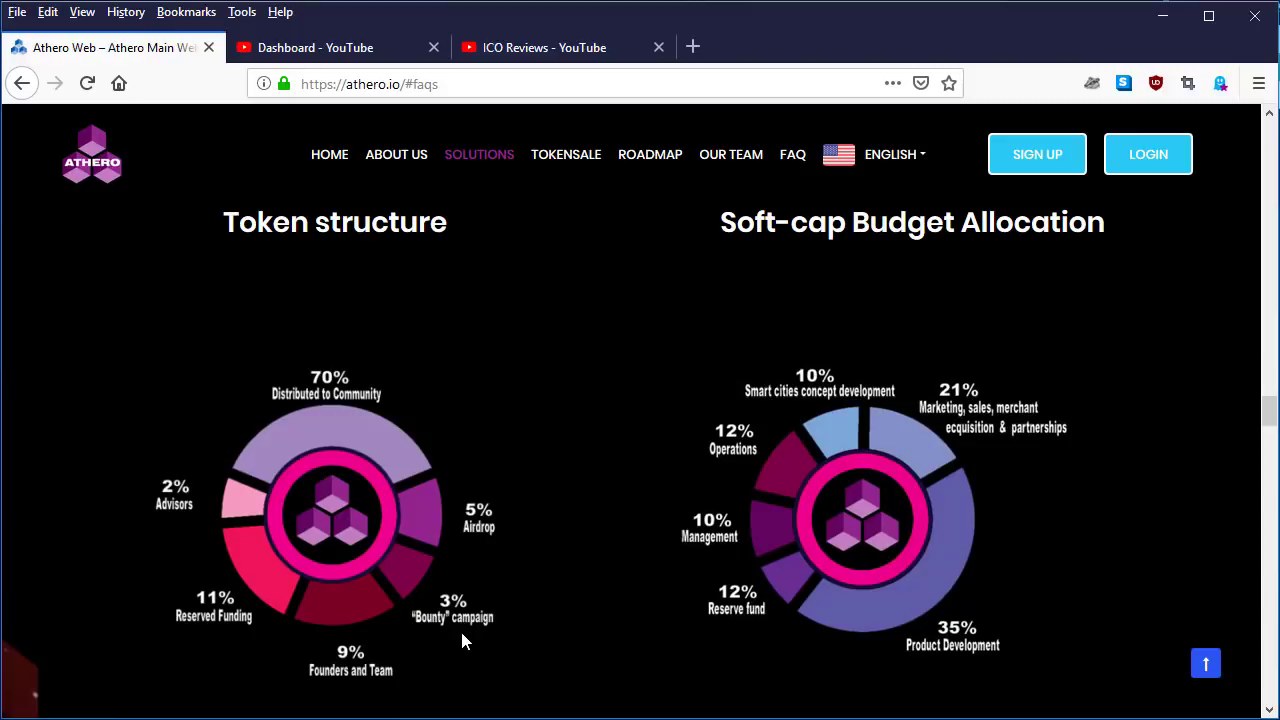
mouse_move(500, 608)
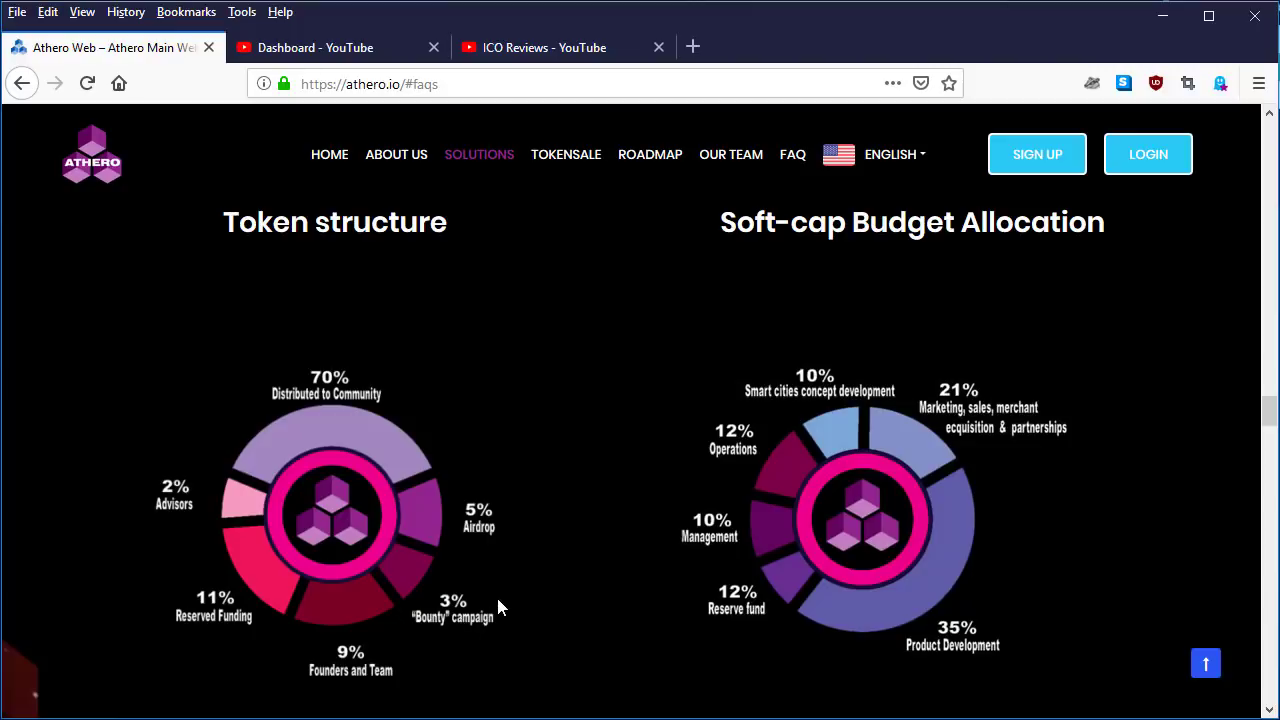
mouse_move(498, 542)
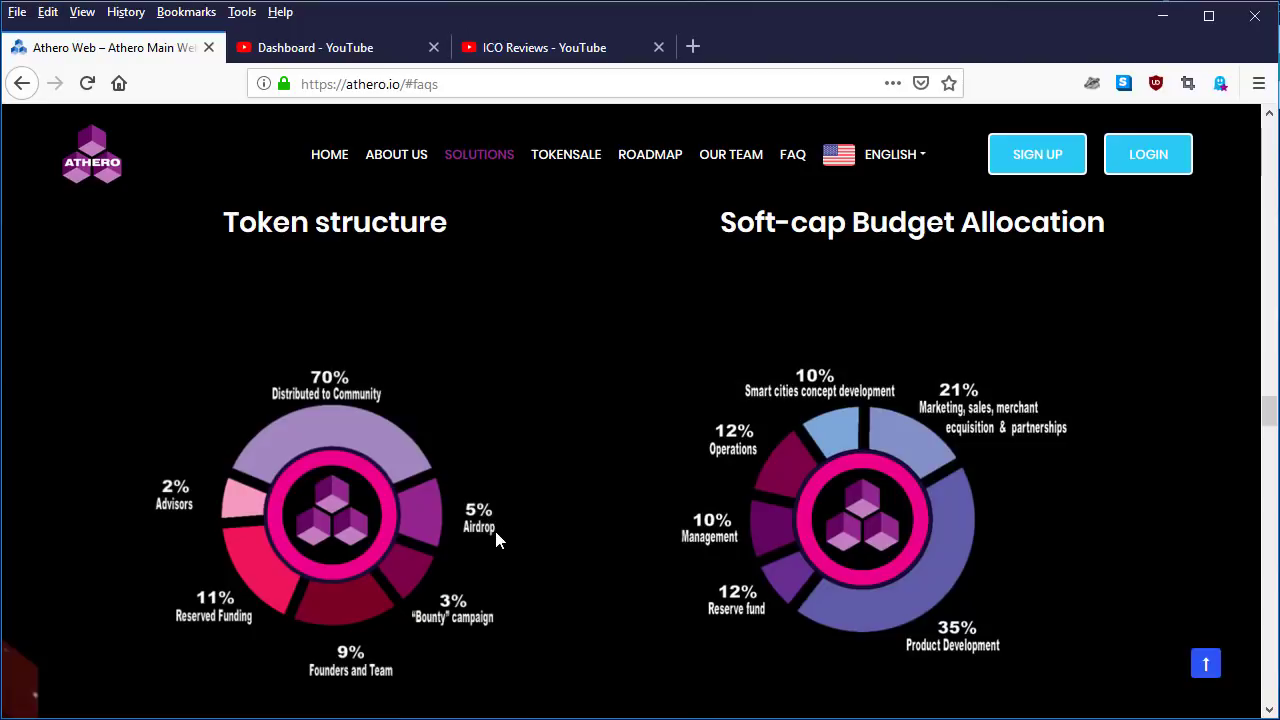
mouse_move(834, 268)
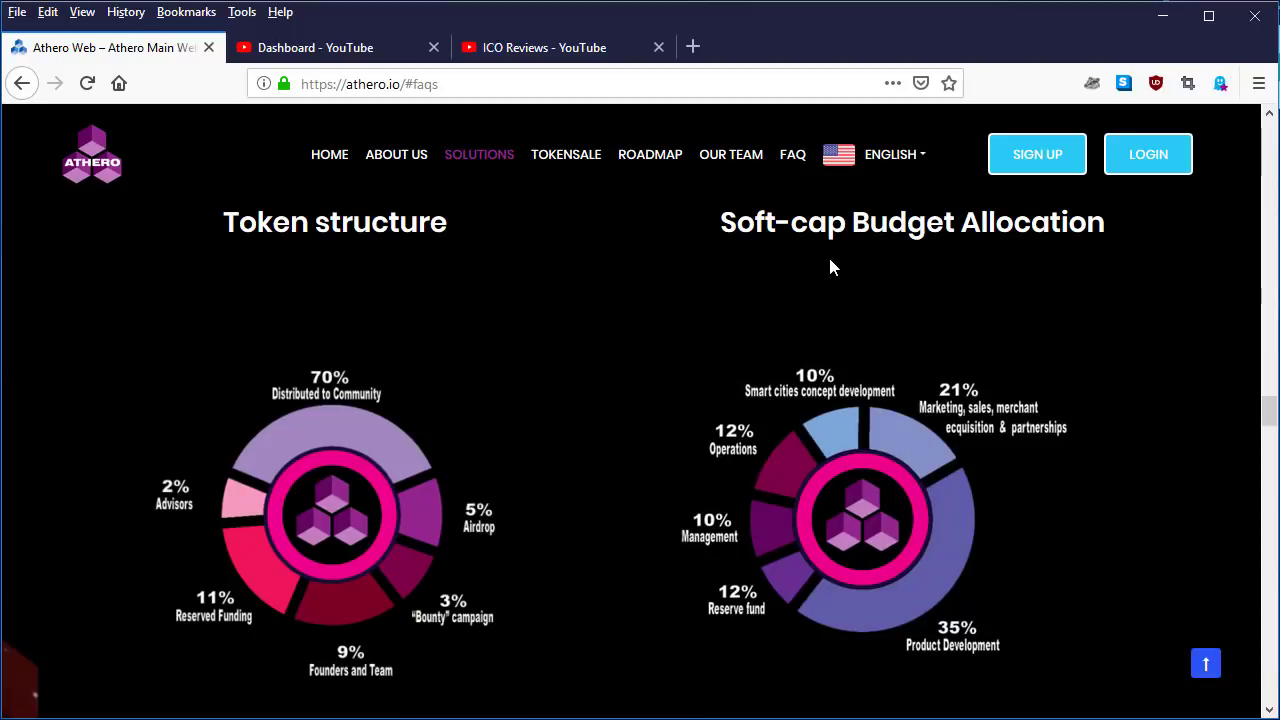
mouse_move(968, 292)
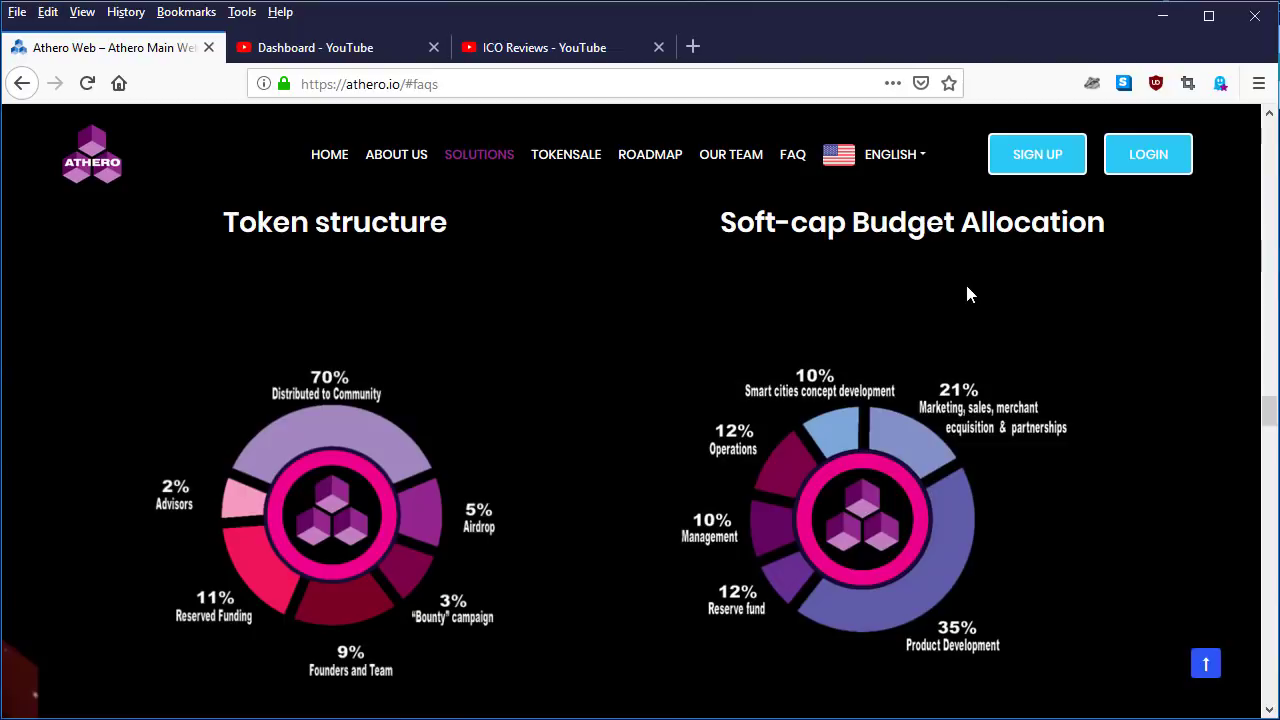
mouse_move(886, 524)
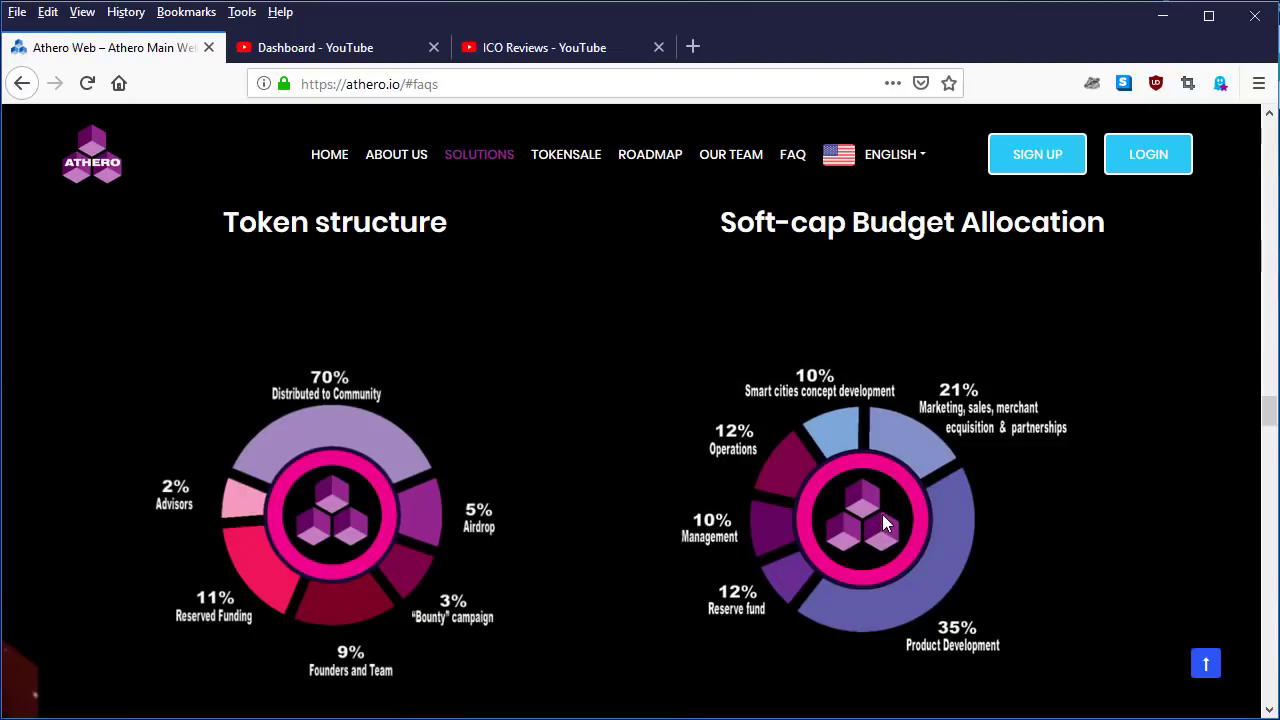
mouse_move(828, 394)
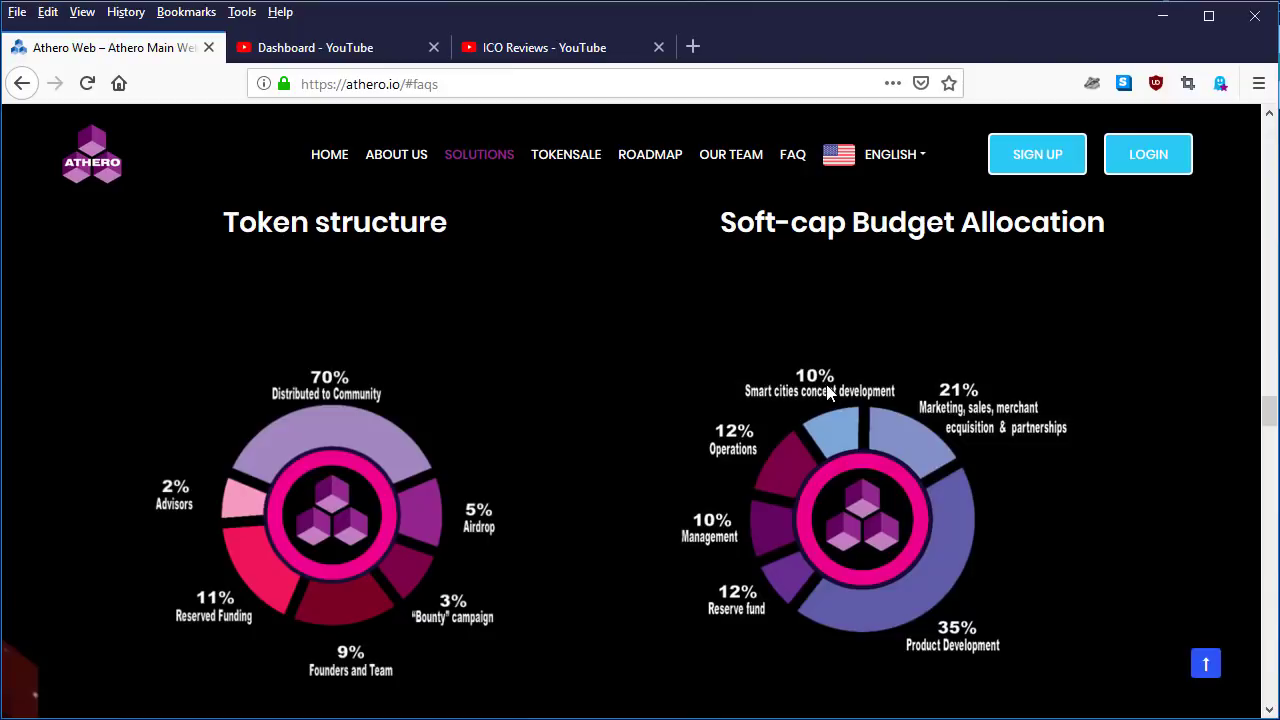
mouse_move(864, 410)
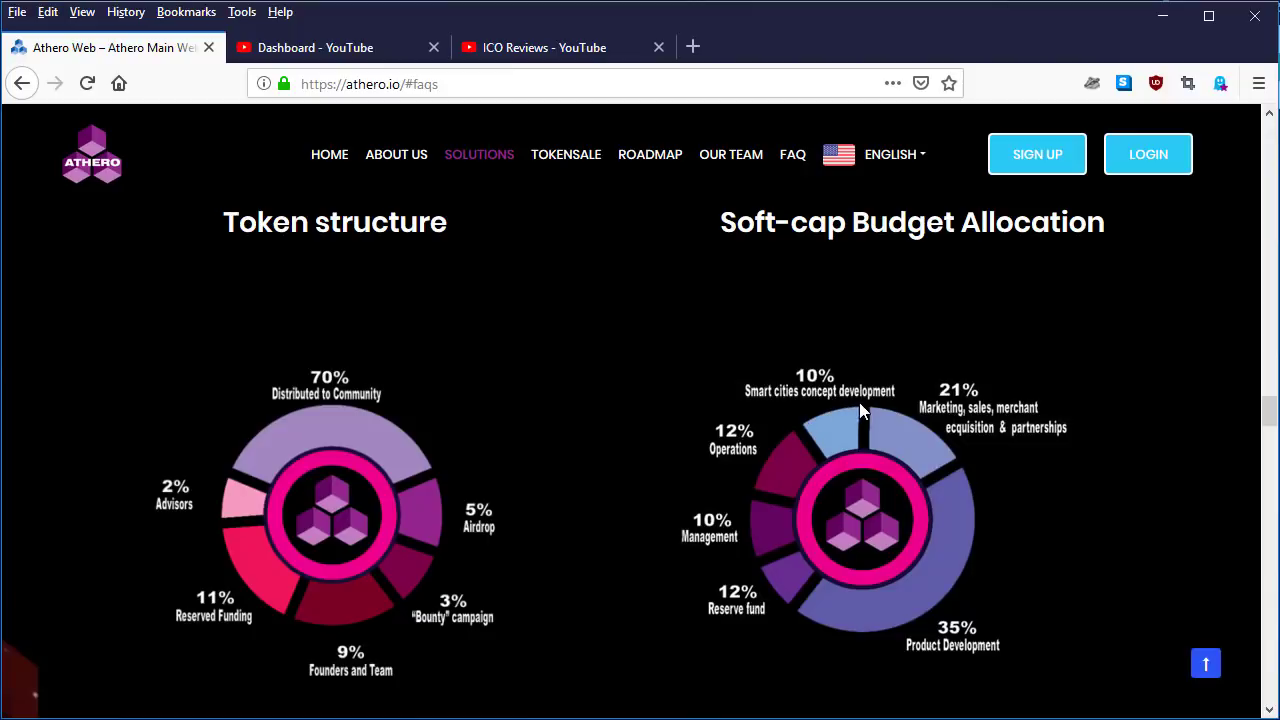
mouse_move(946, 410)
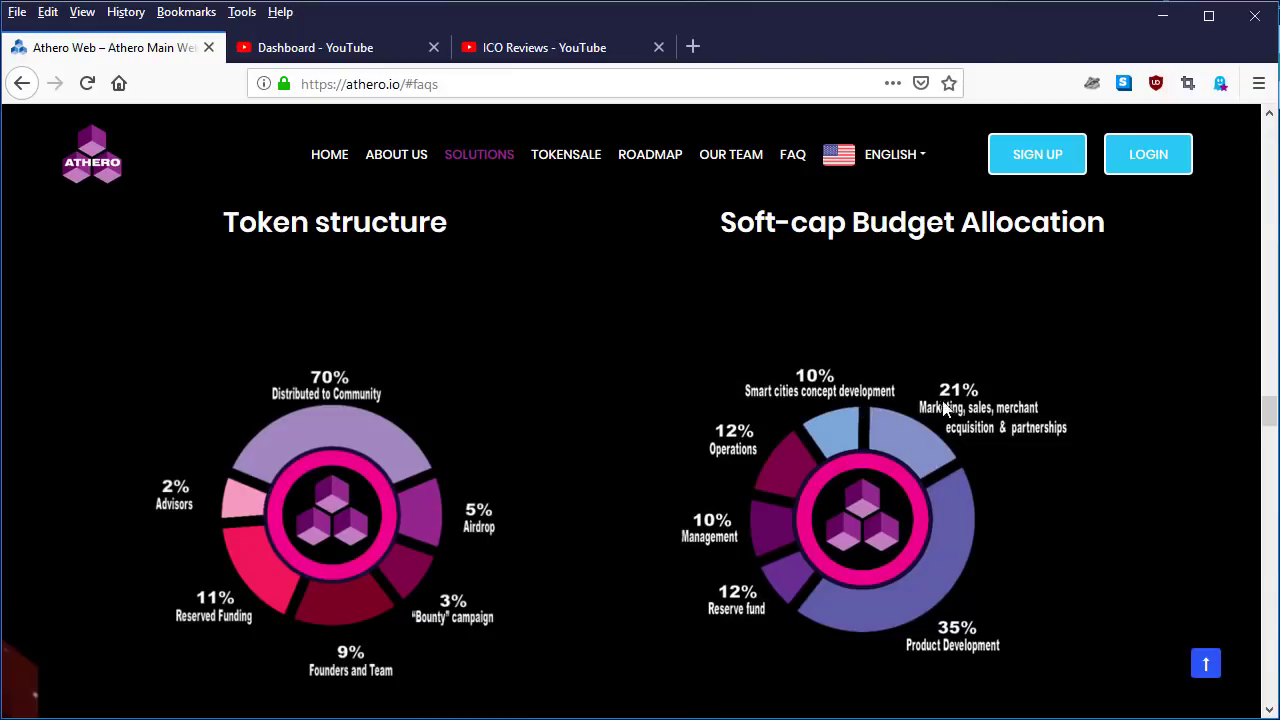
mouse_move(972, 432)
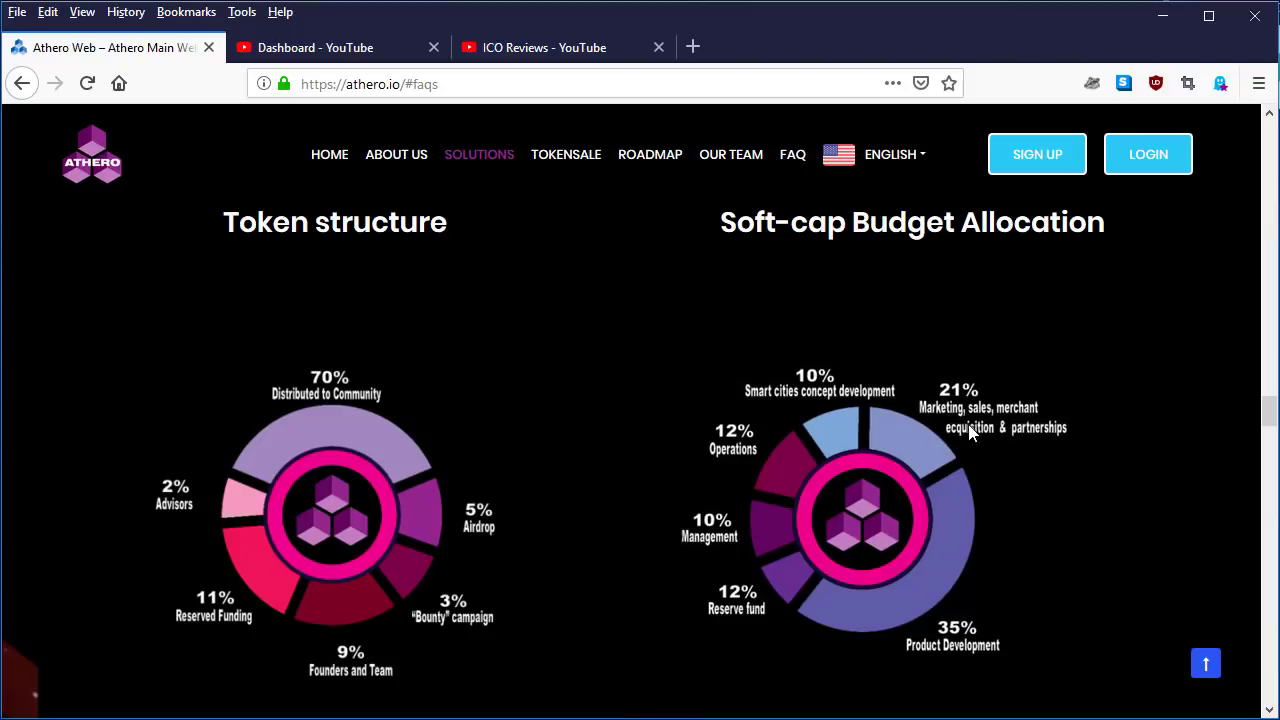
mouse_move(1016, 438)
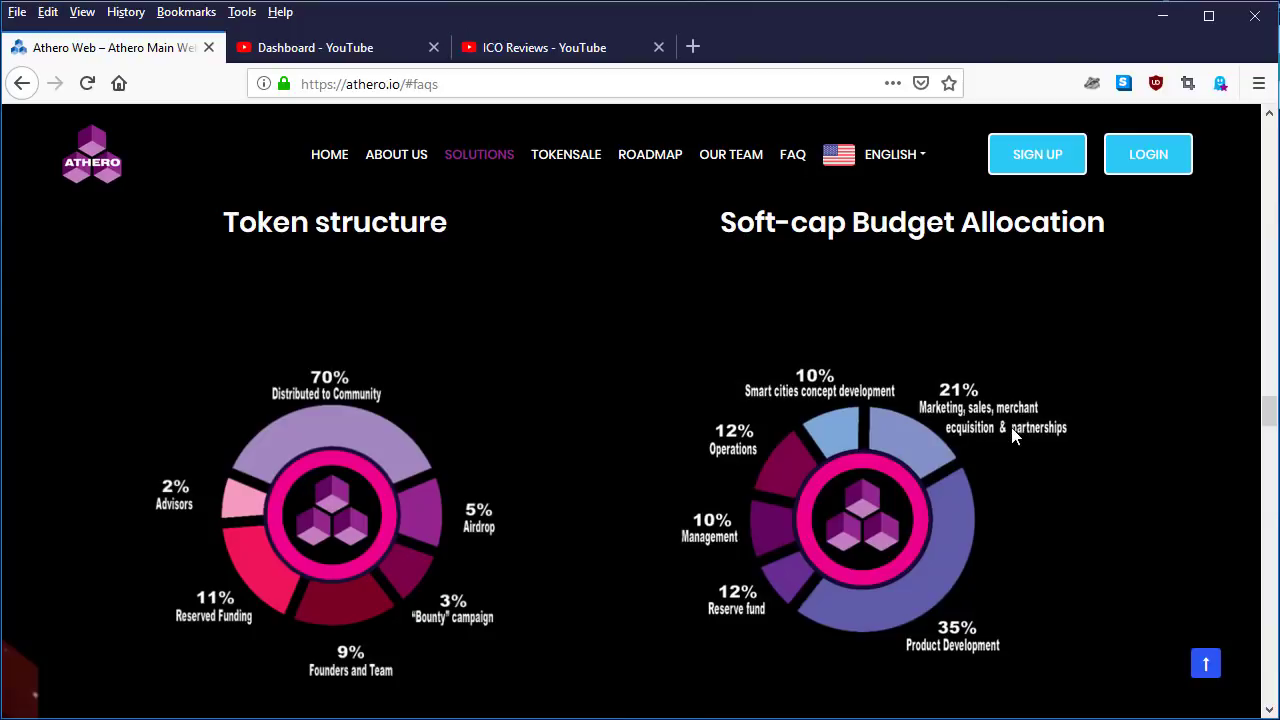
mouse_move(984, 536)
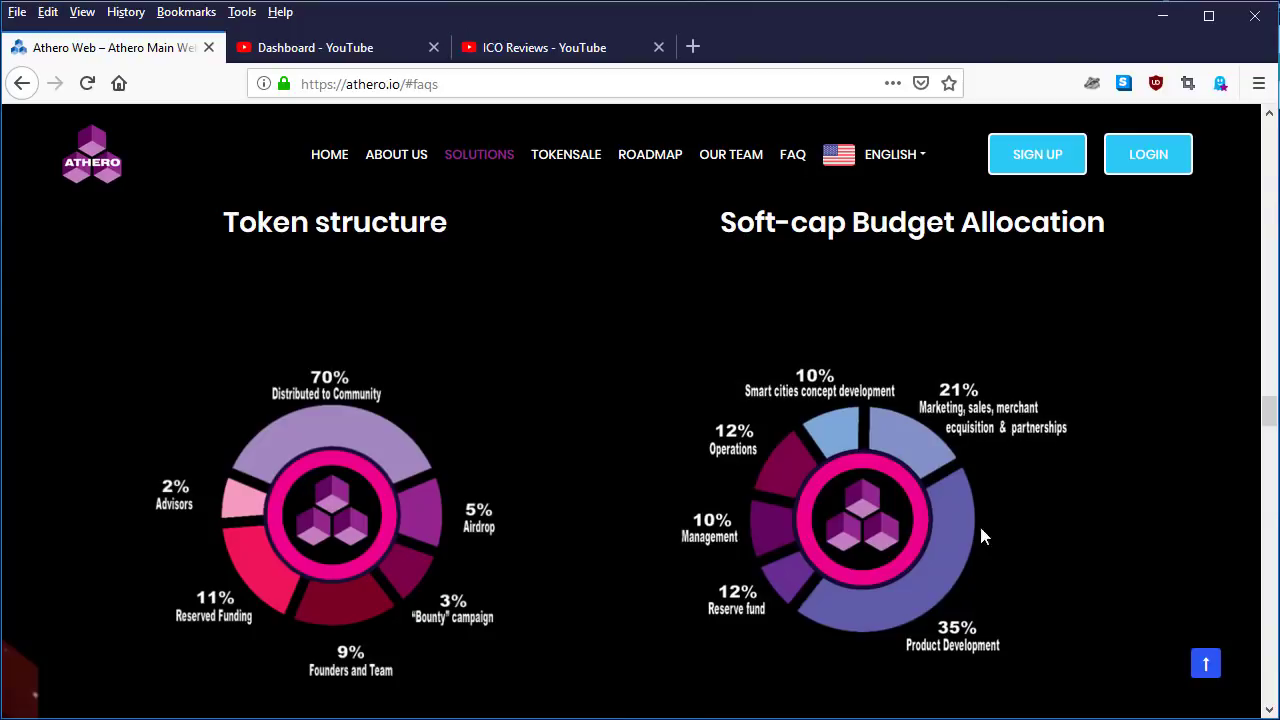
mouse_move(988, 660)
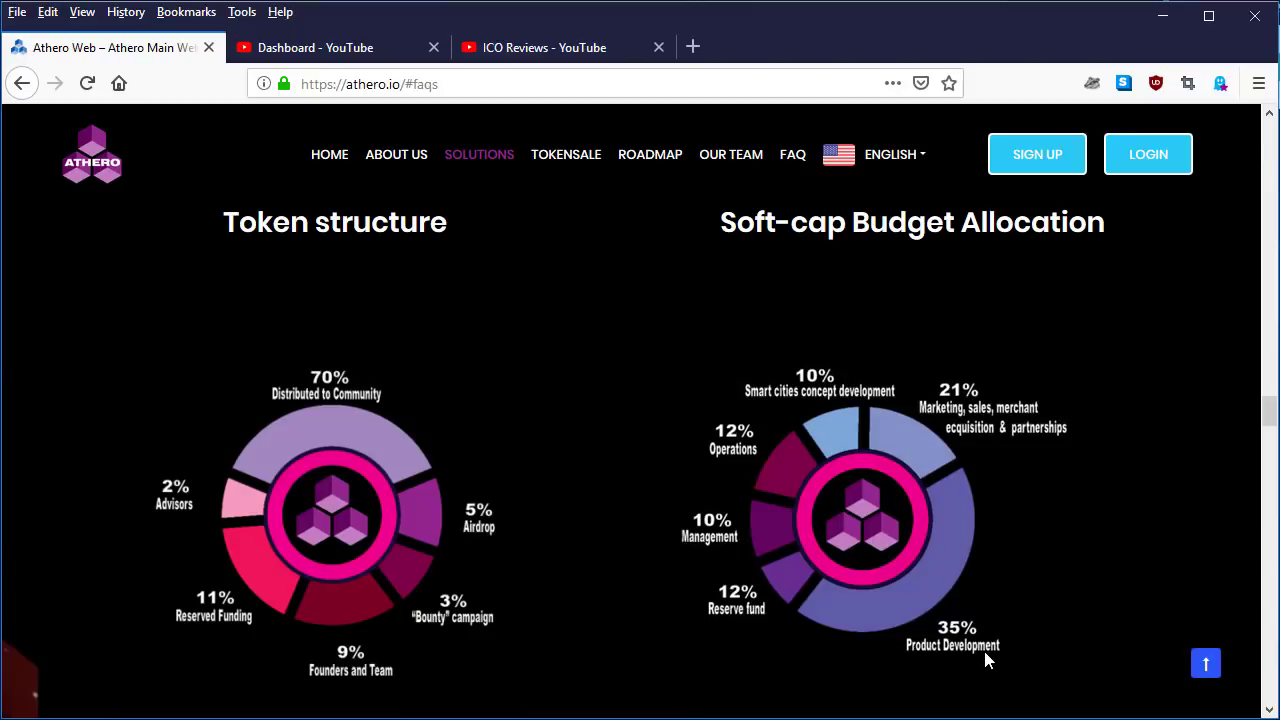
mouse_move(944, 656)
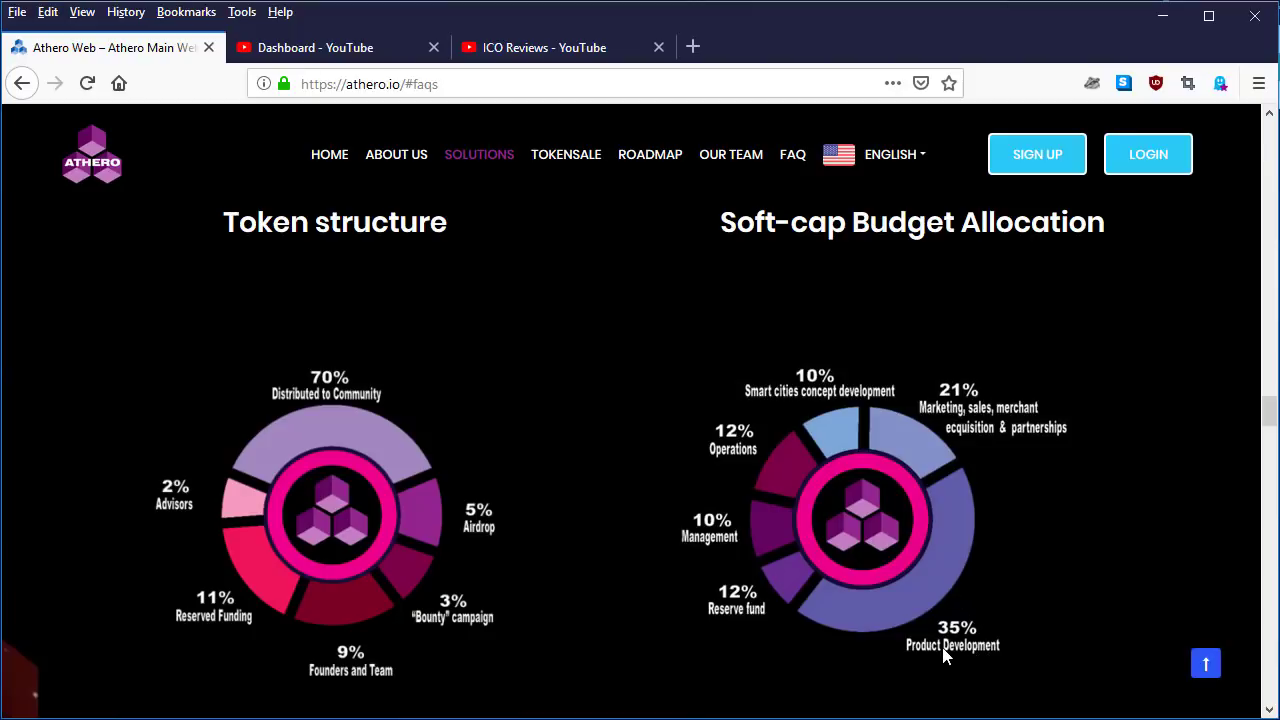
mouse_move(956, 662)
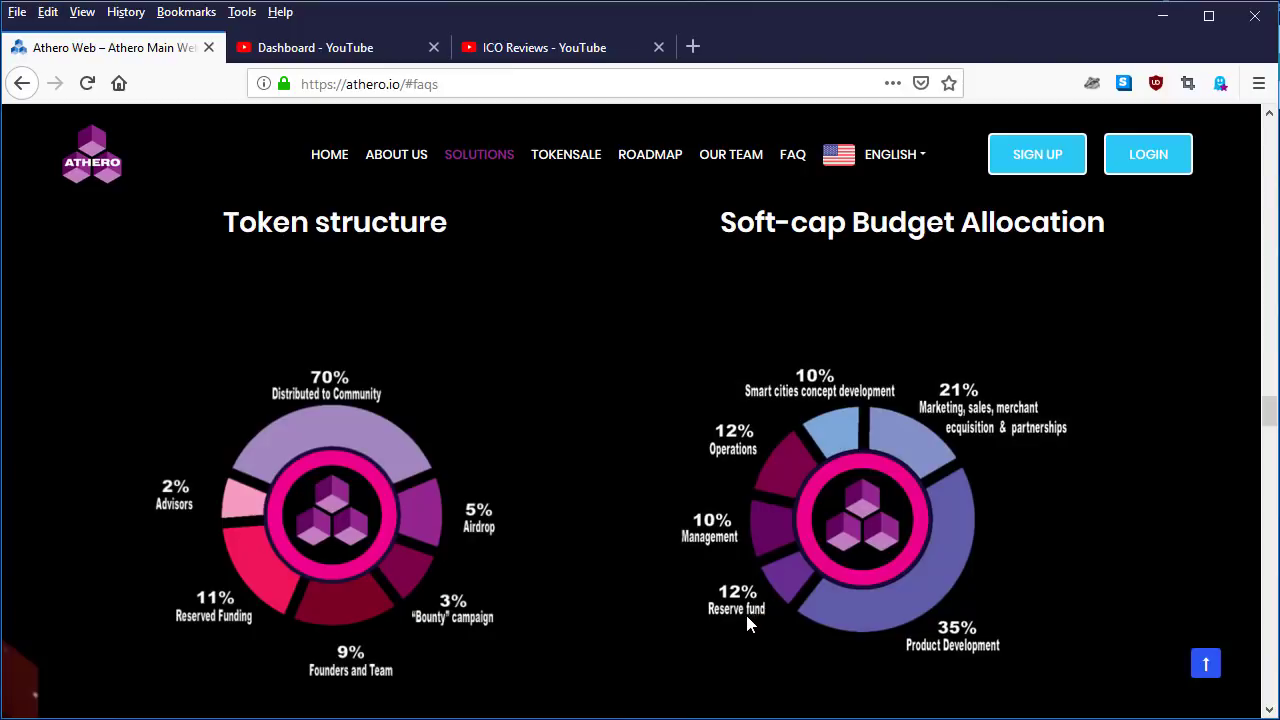
mouse_move(780, 548)
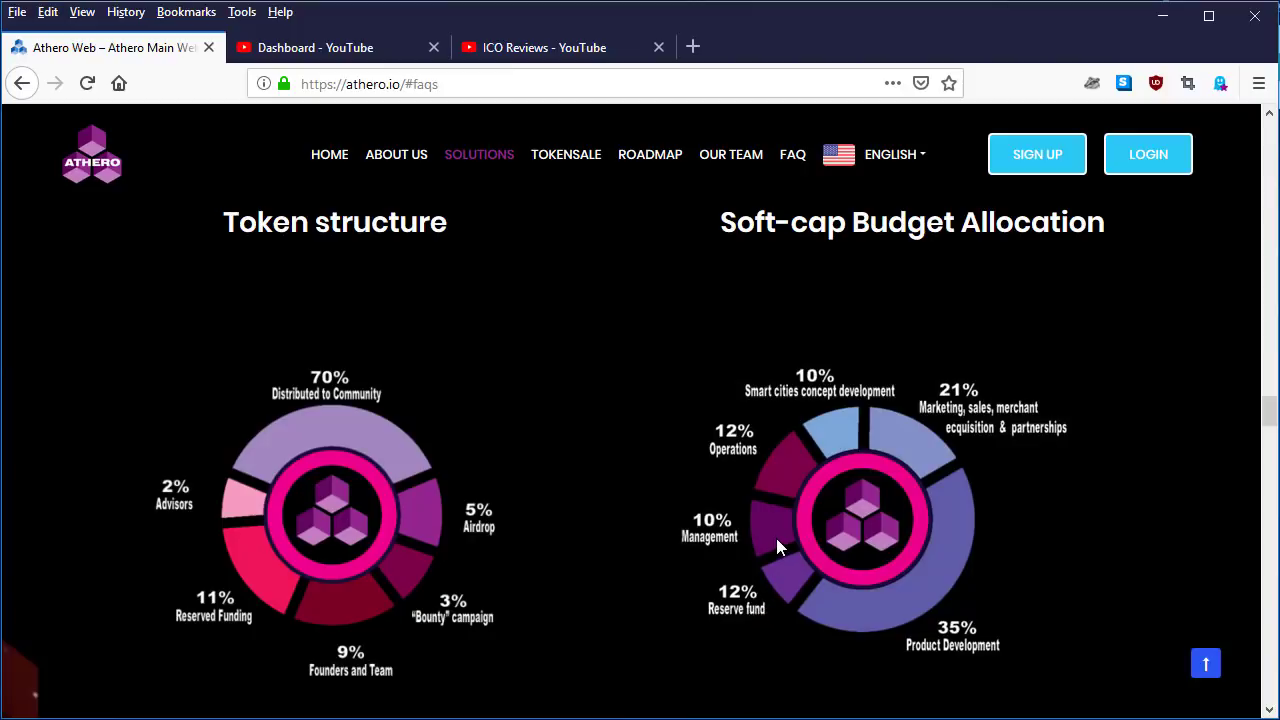
mouse_move(748, 544)
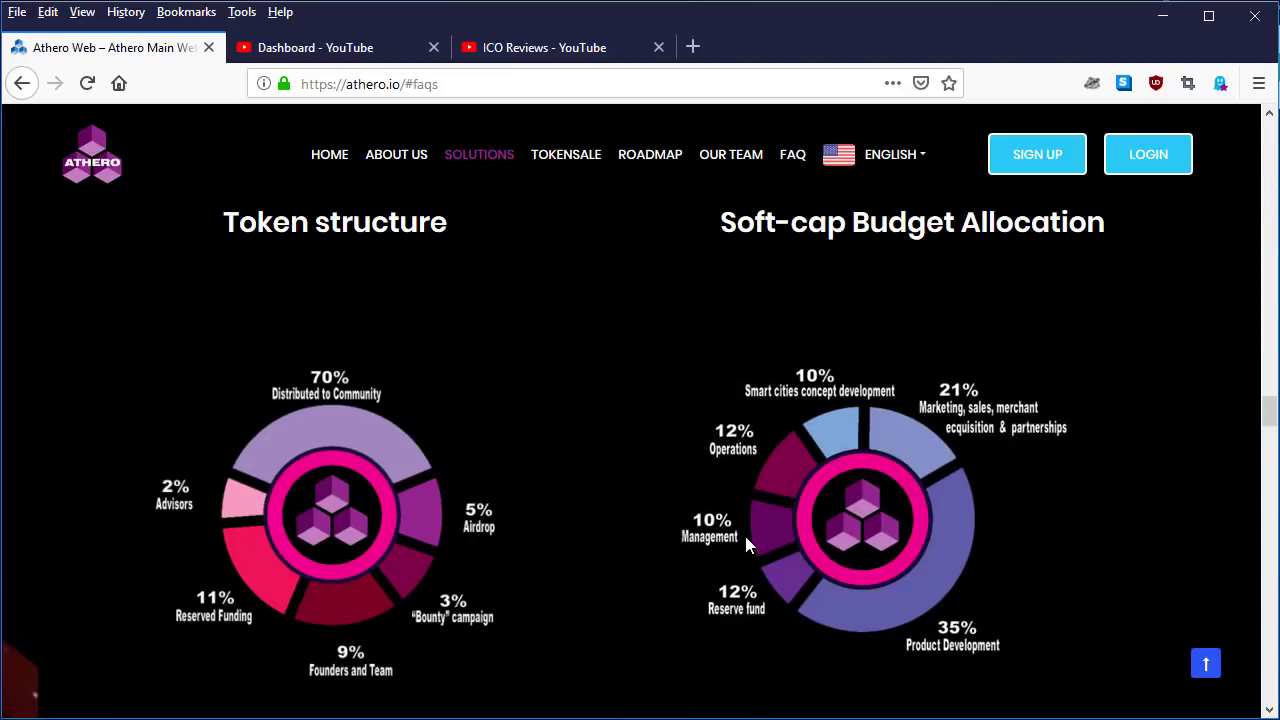
mouse_move(788, 486)
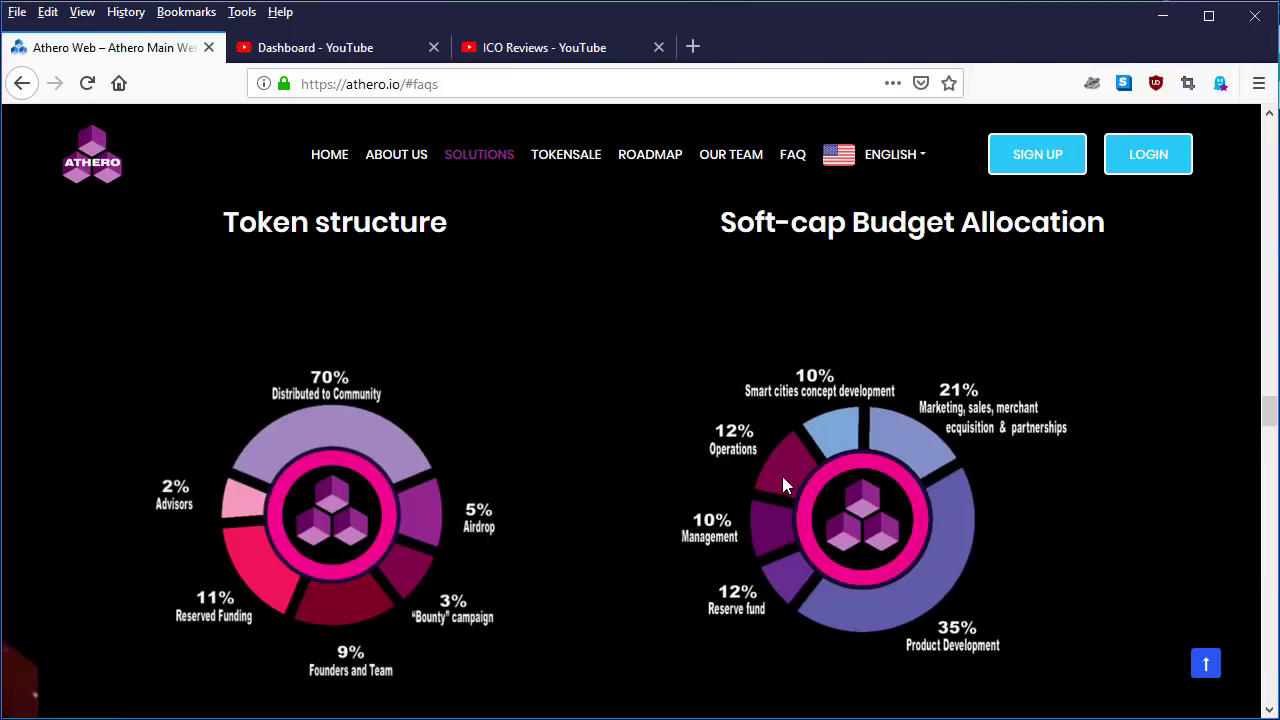
mouse_move(780, 480)
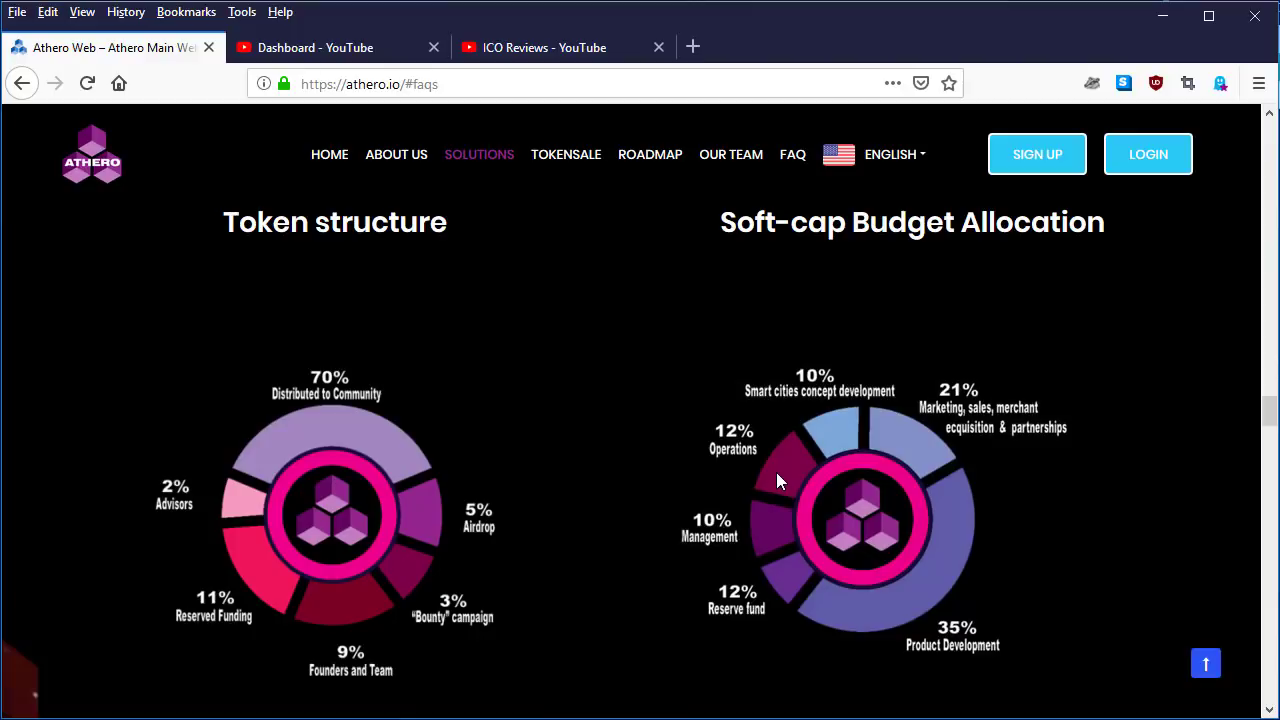
mouse_move(792, 488)
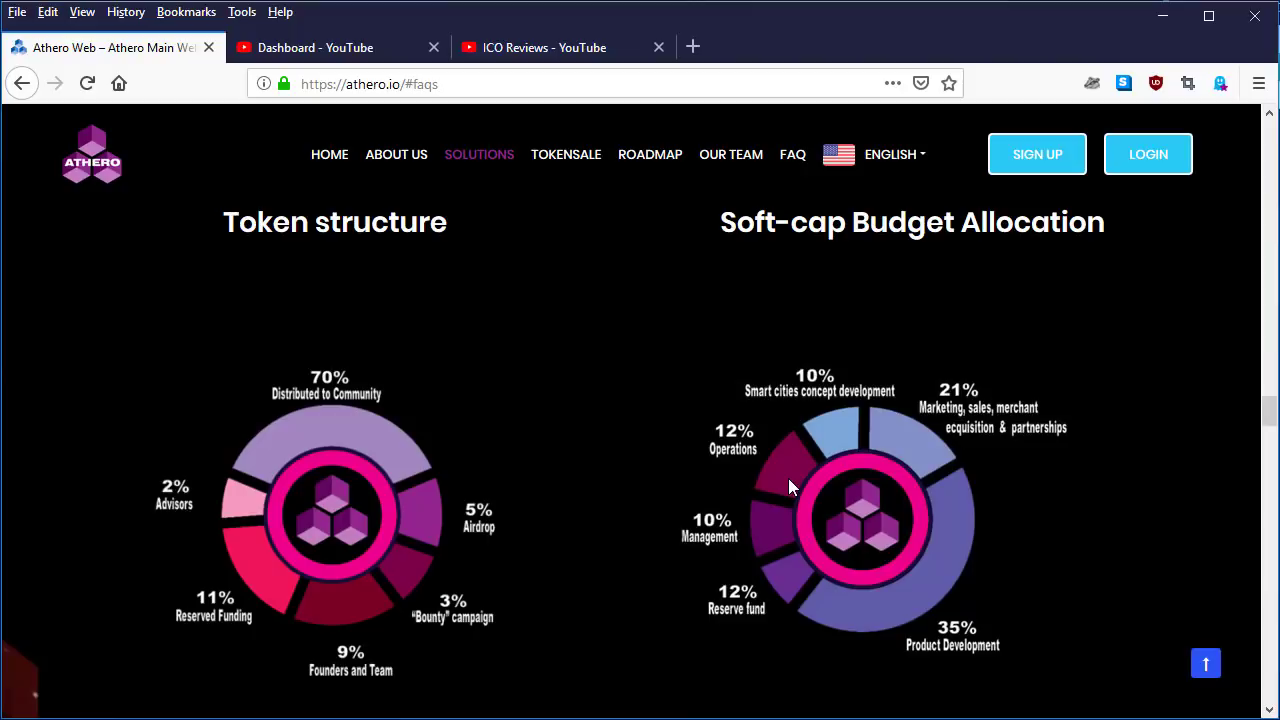
mouse_move(1188, 446)
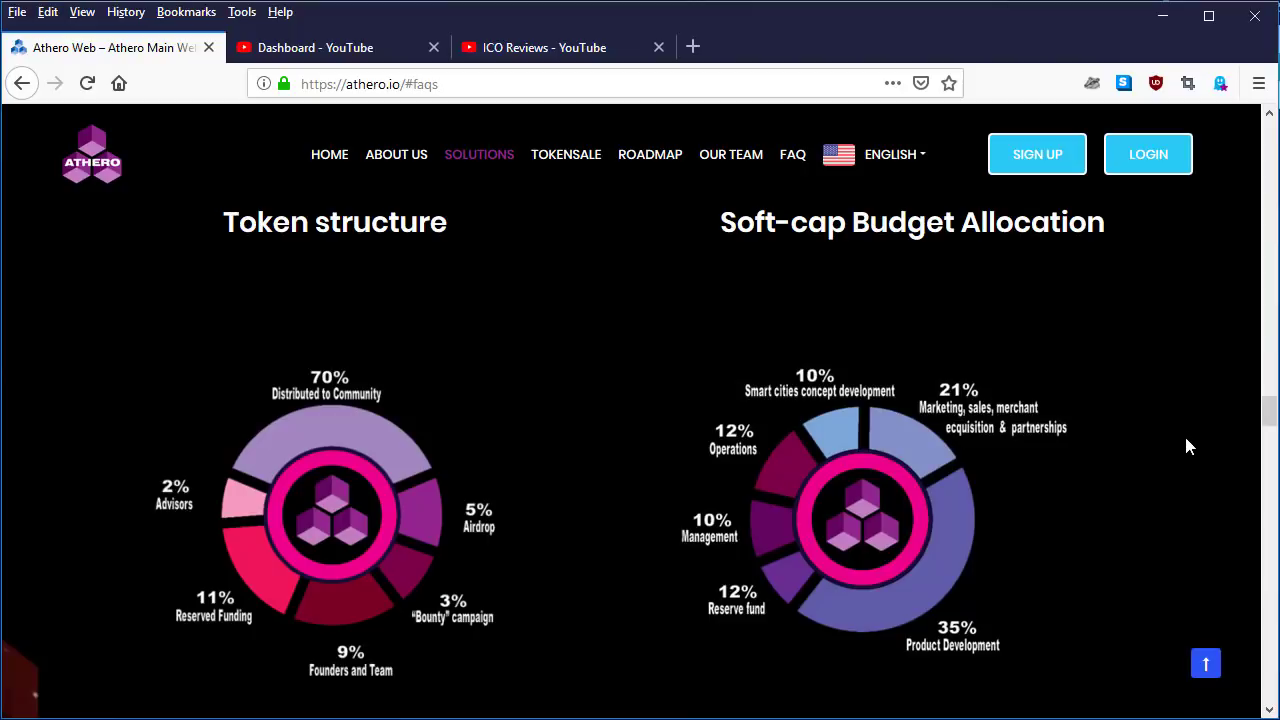
mouse_move(1236, 424)
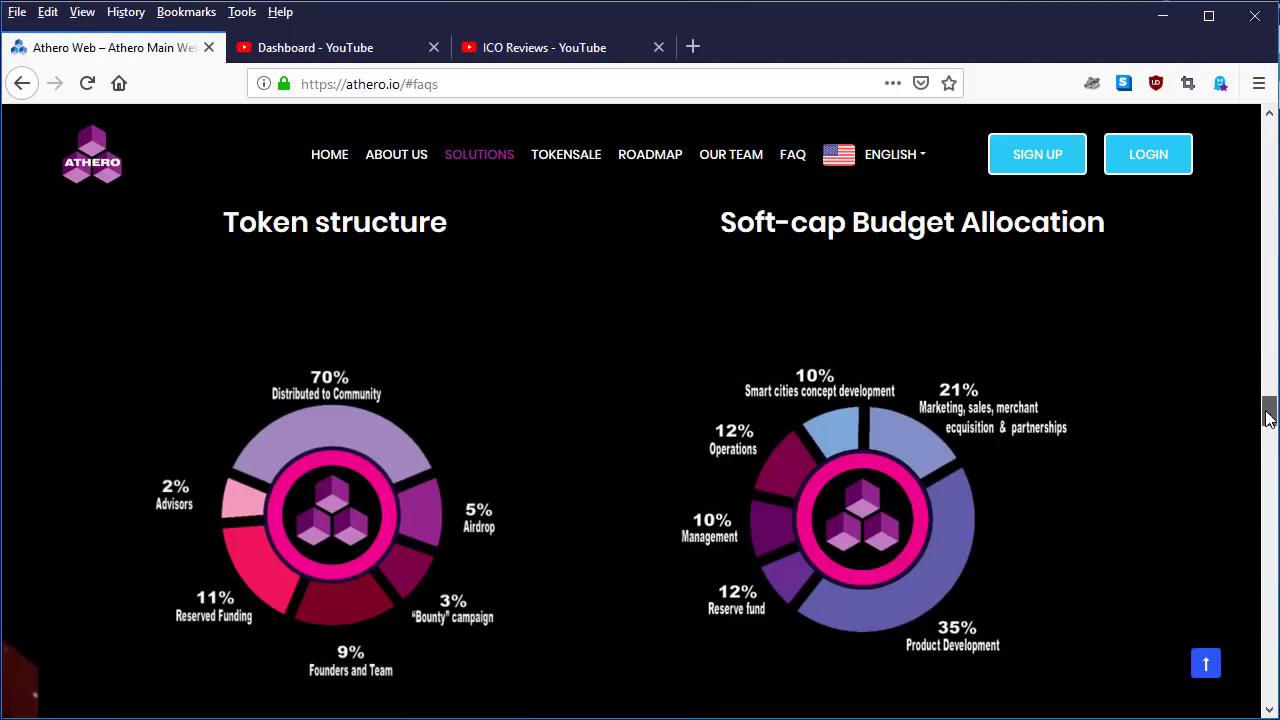
scroll("down", 3)
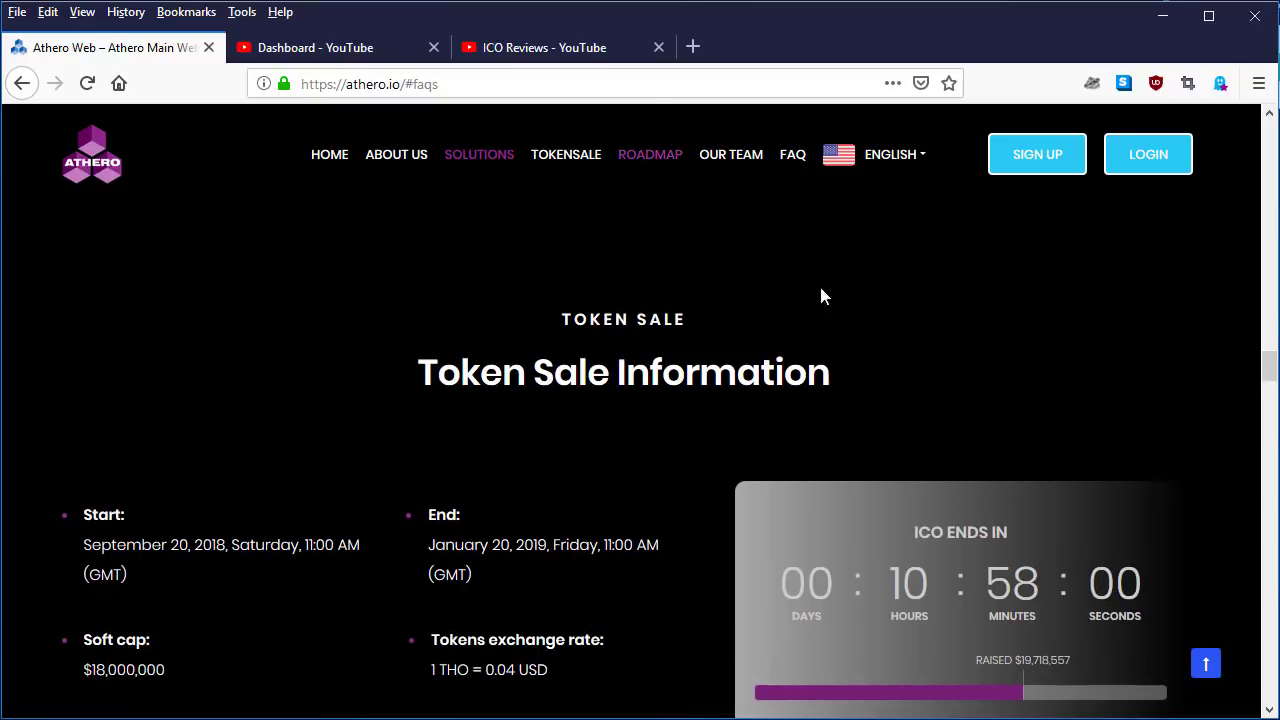
mouse_move(876, 520)
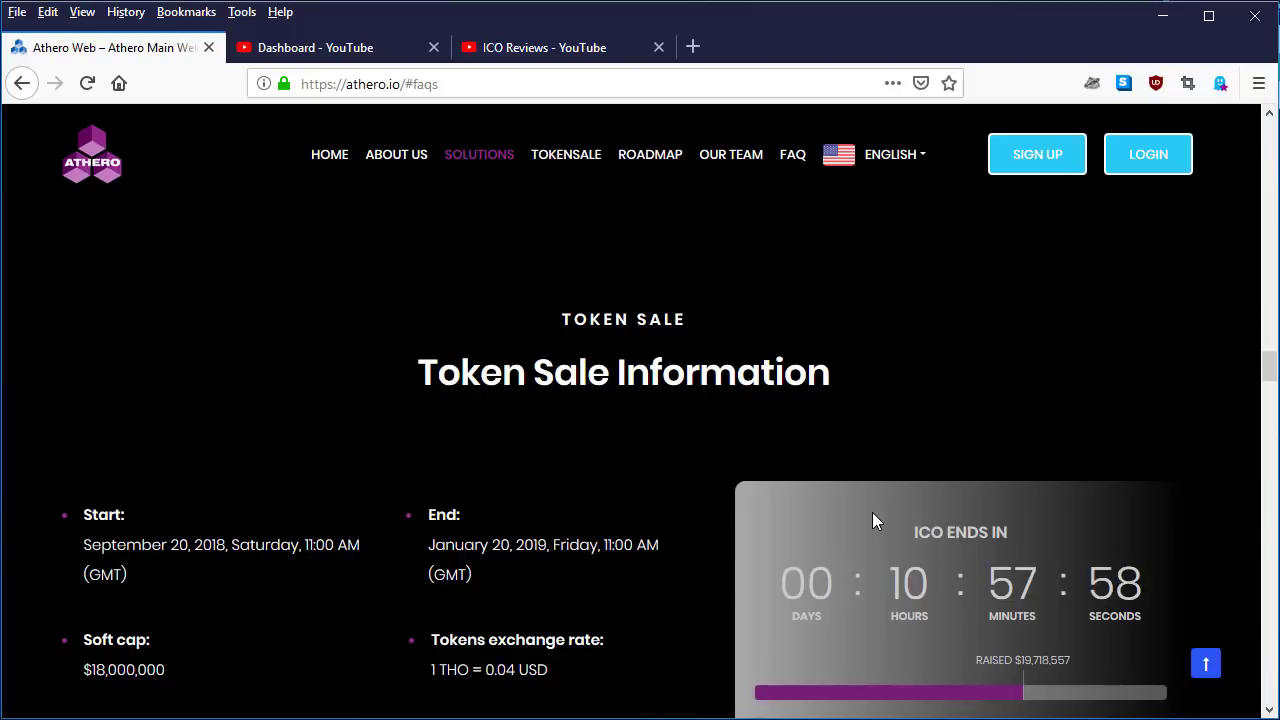